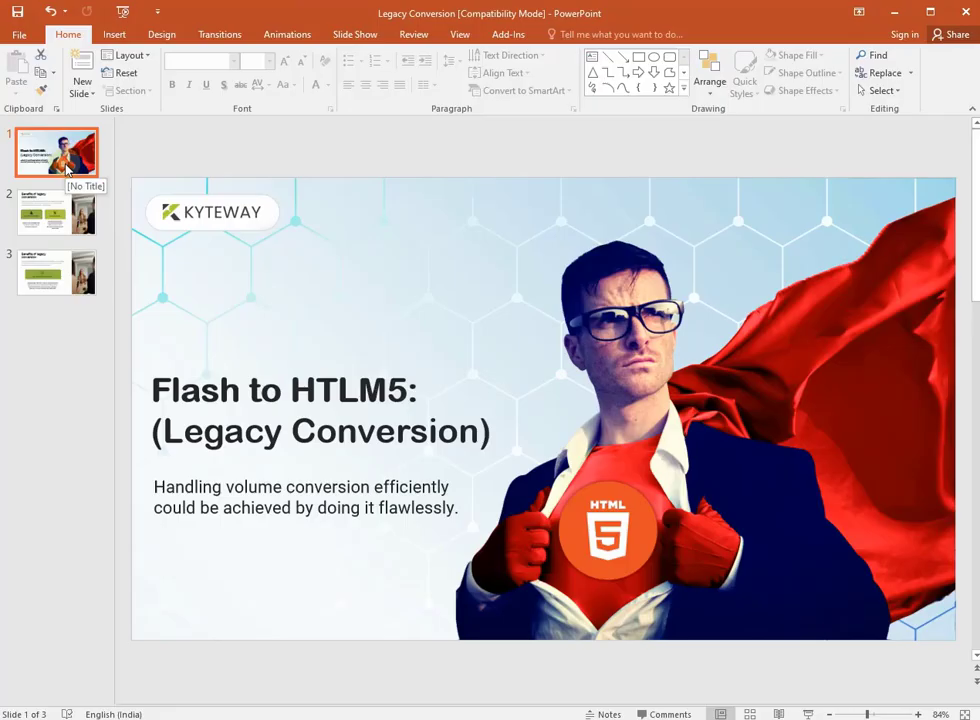
Step: Review slides 2 and 3 of the Legacy Conversion deck in PowerPoint
left_click(56, 212)
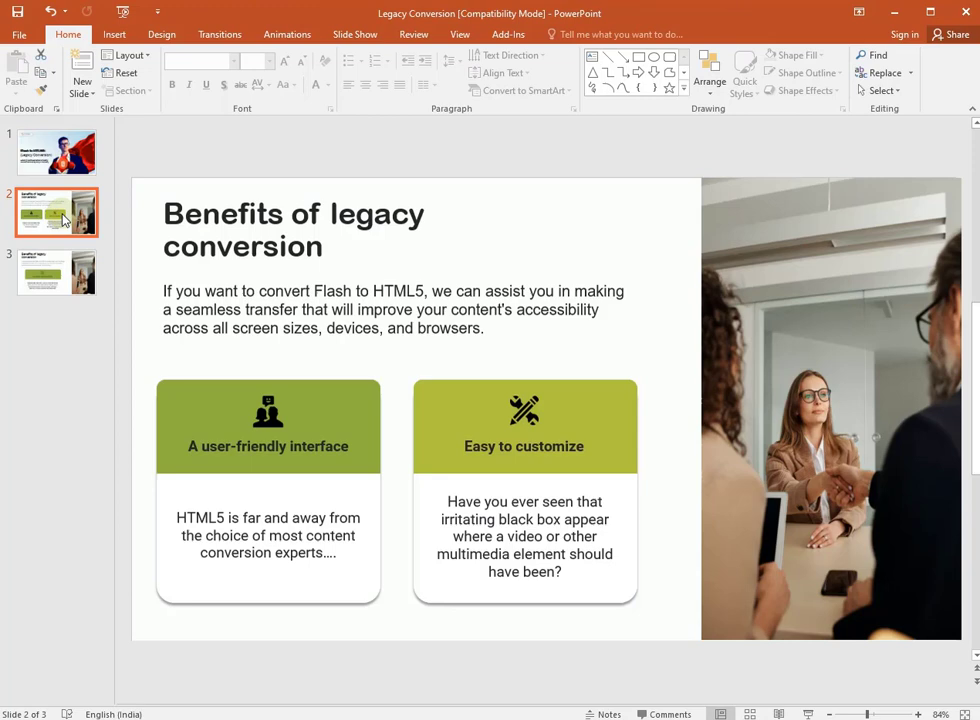
mouse_move(65, 260)
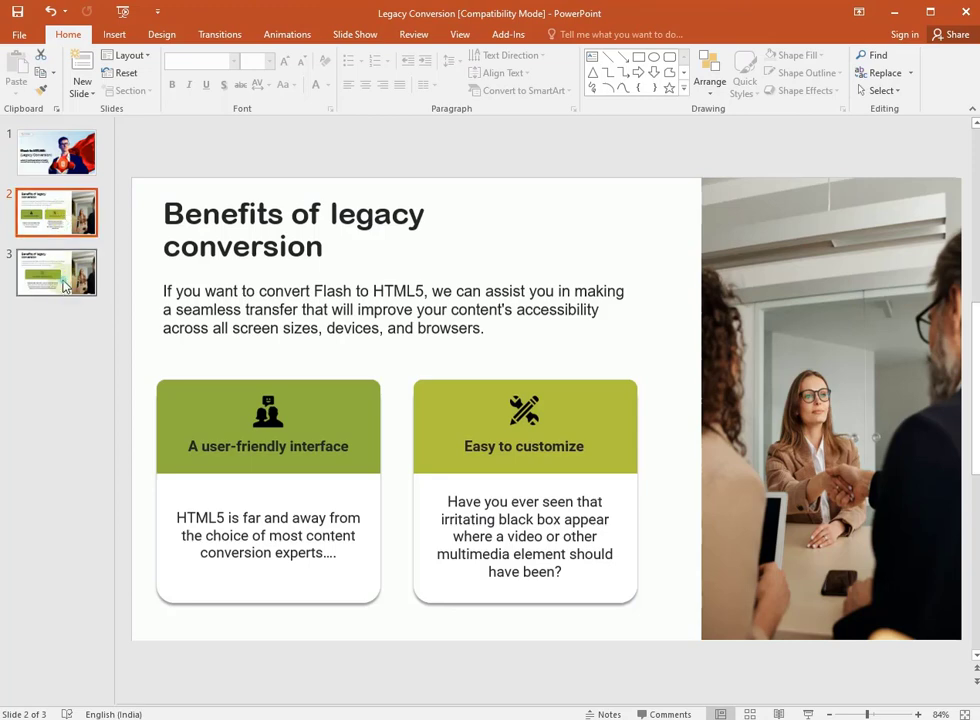
left_click(55, 272)
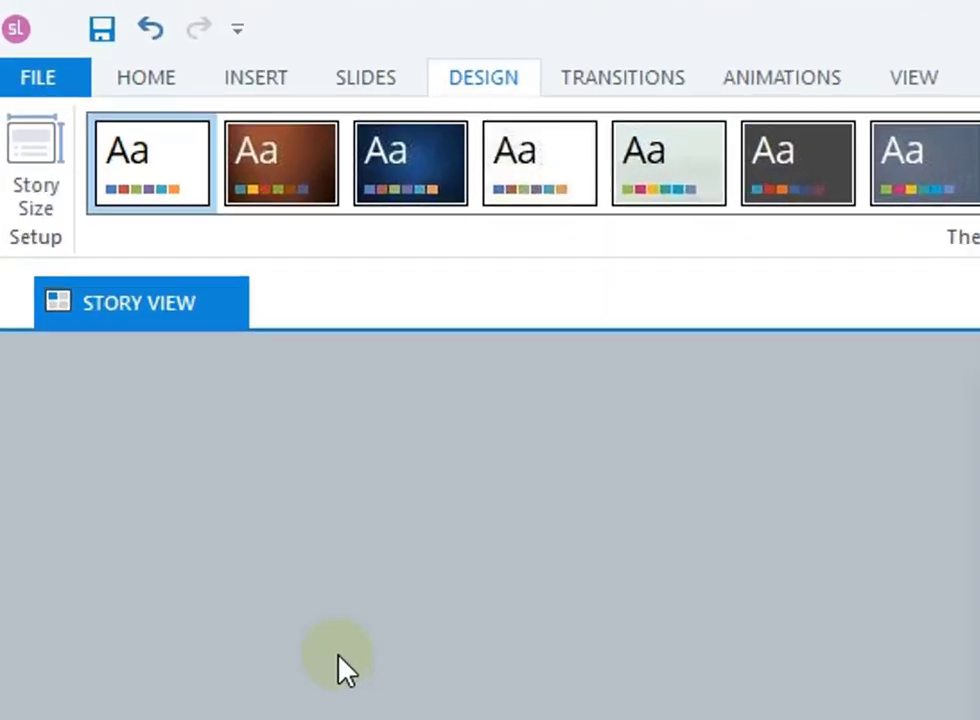
Step: Import the Legacy Conversion presentation through FILE > Import > PowerPoint
left_click(37, 77)
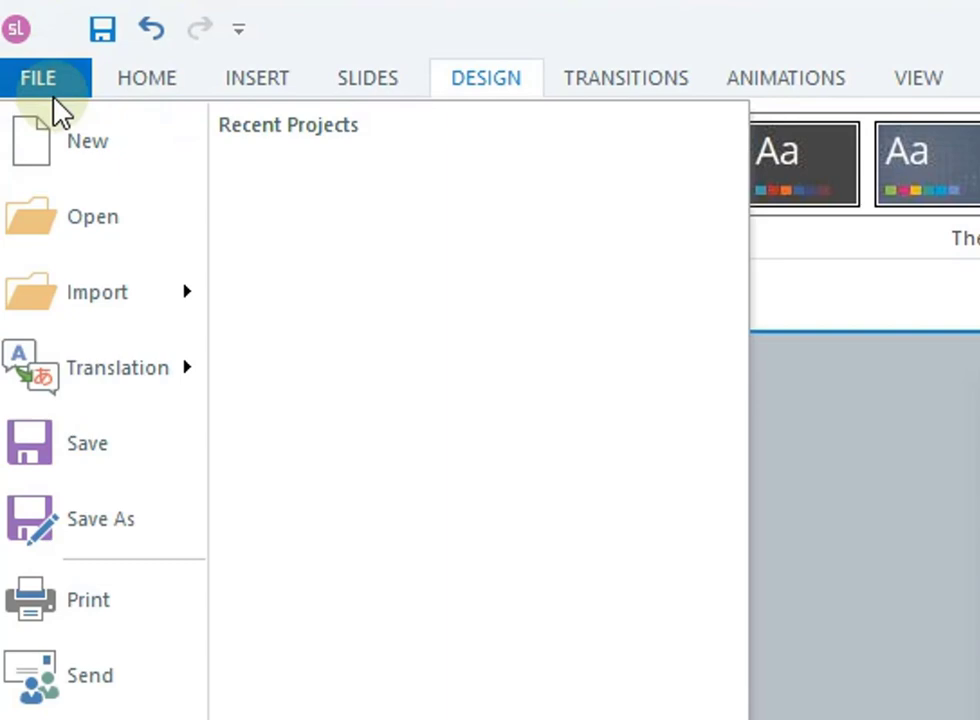
left_click(97, 291)
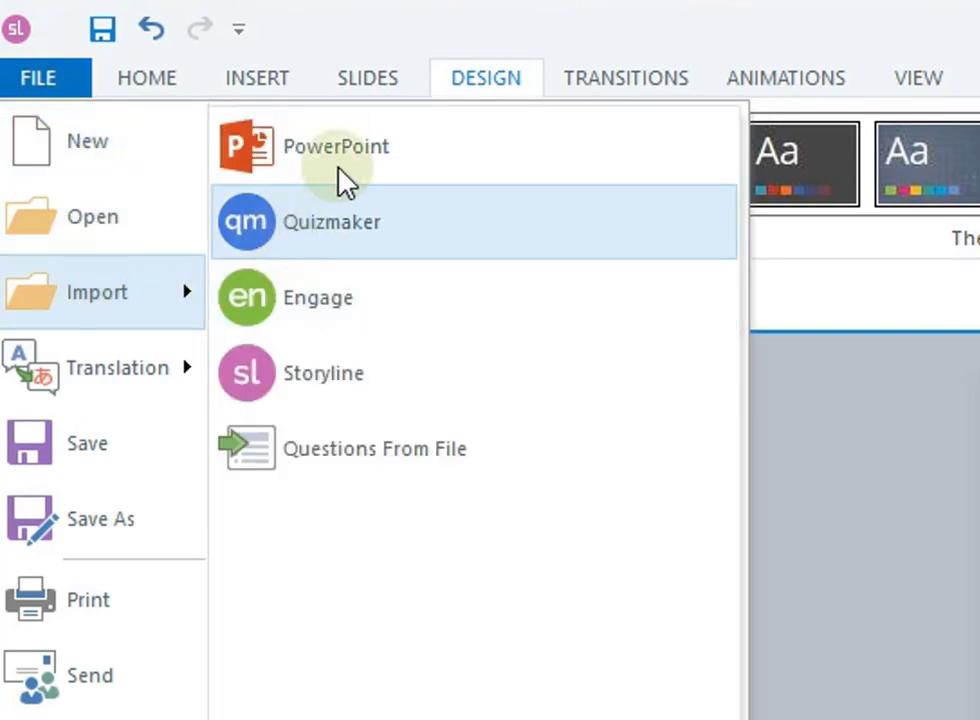
left_click(336, 146)
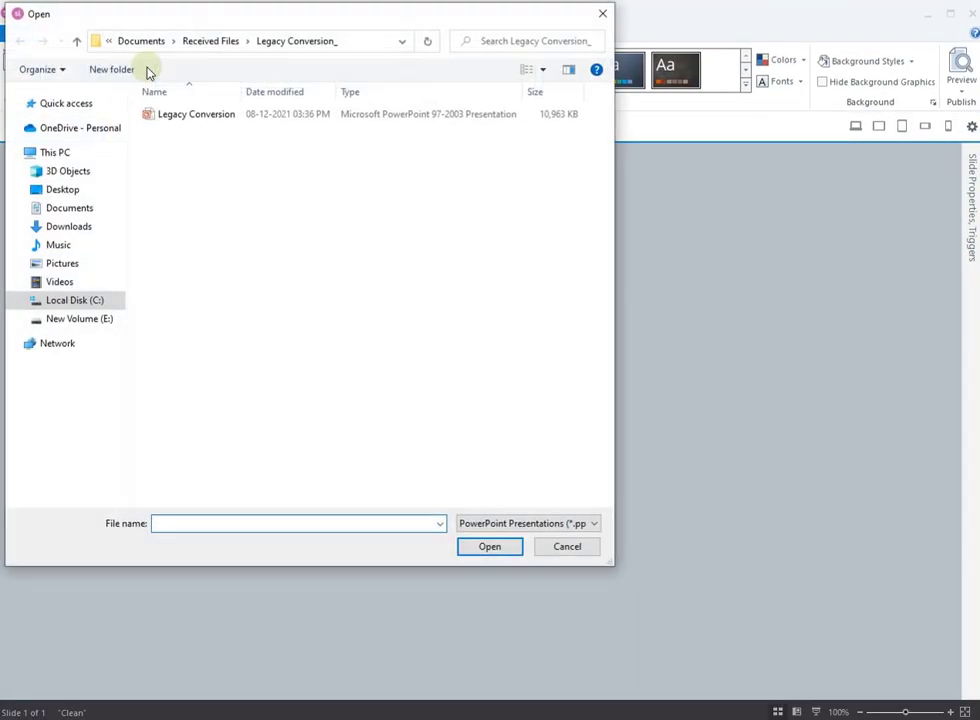
left_click(193, 113)
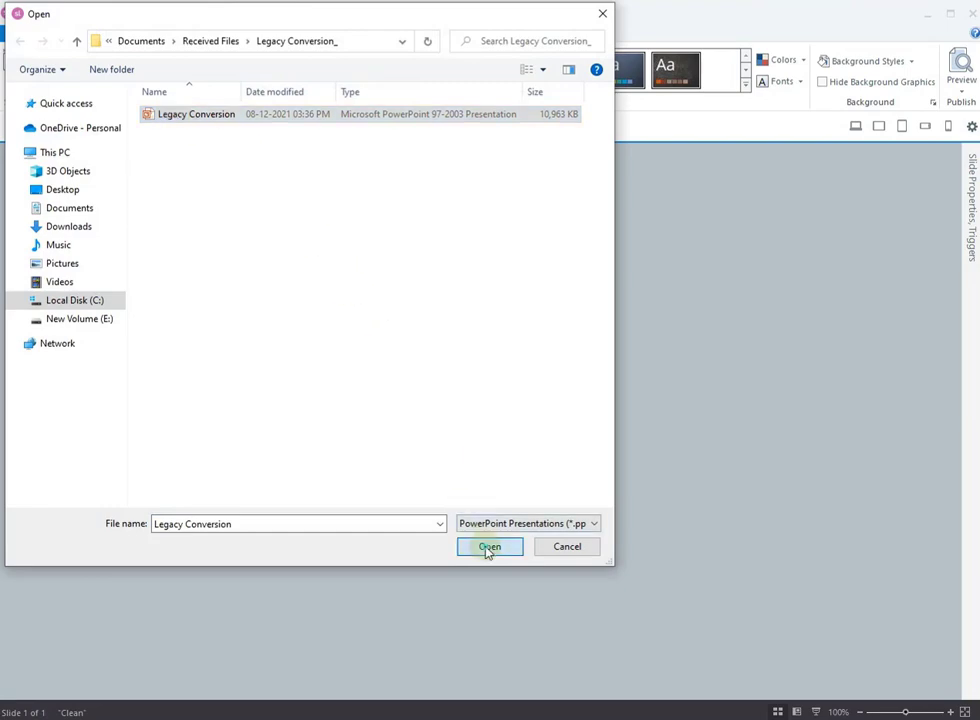
left_click(489, 547)
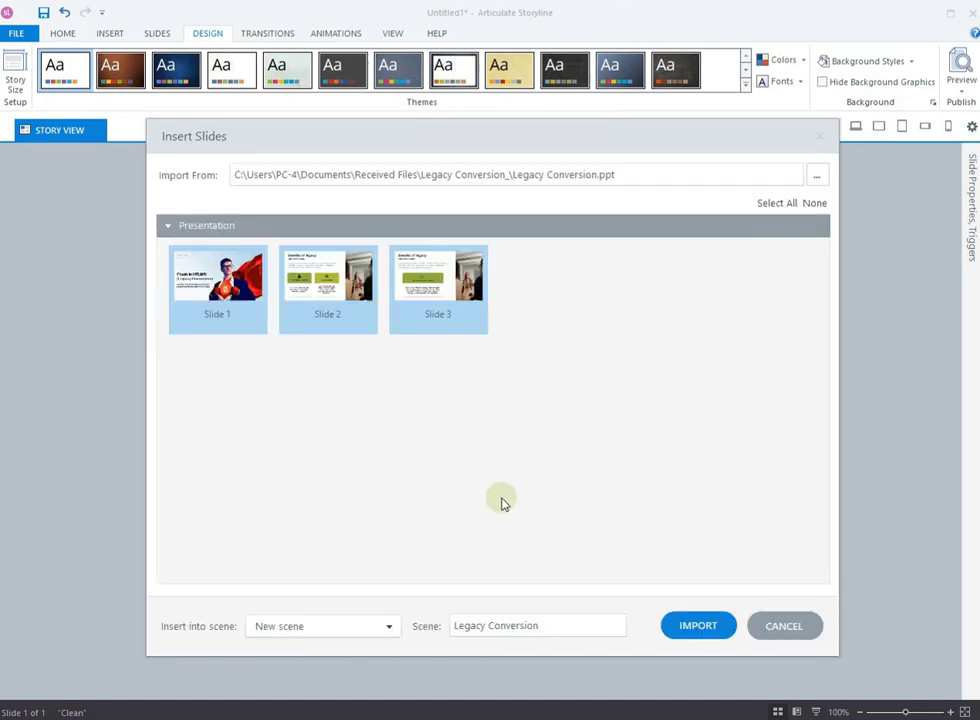
Step: Keep all three slides selected, target the Current scene, and import them
left_click(820, 205)
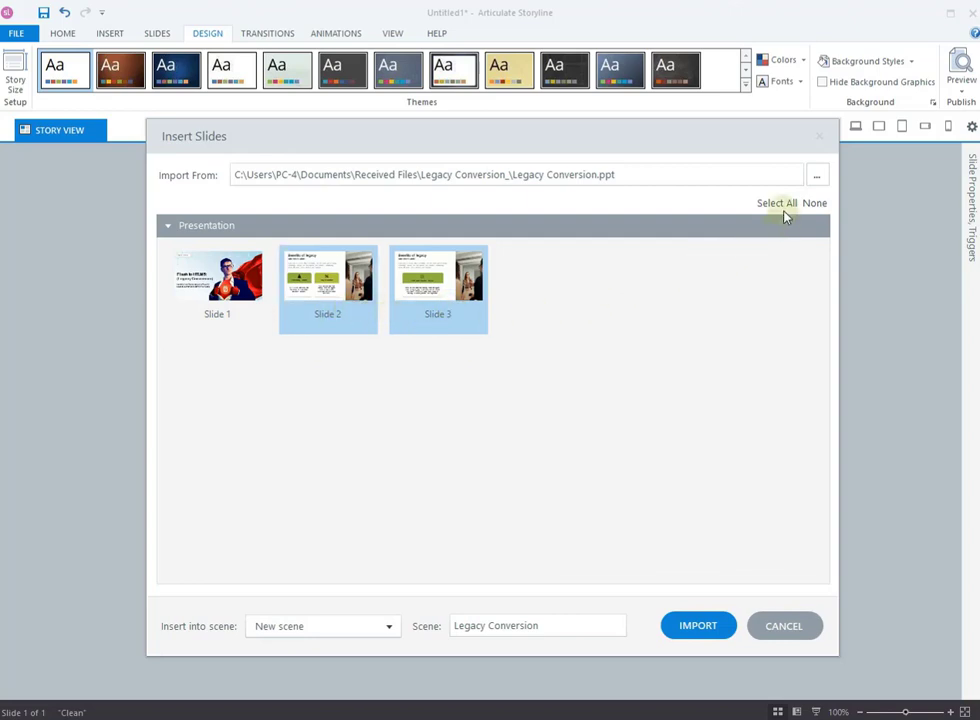
left_click(777, 203)
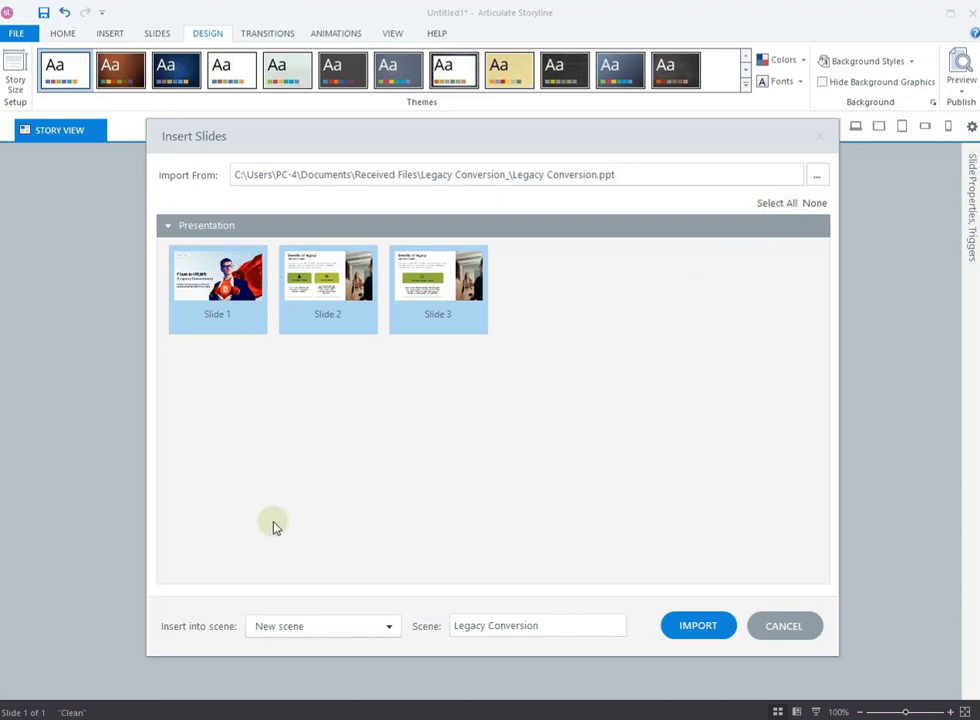
mouse_move(190, 640)
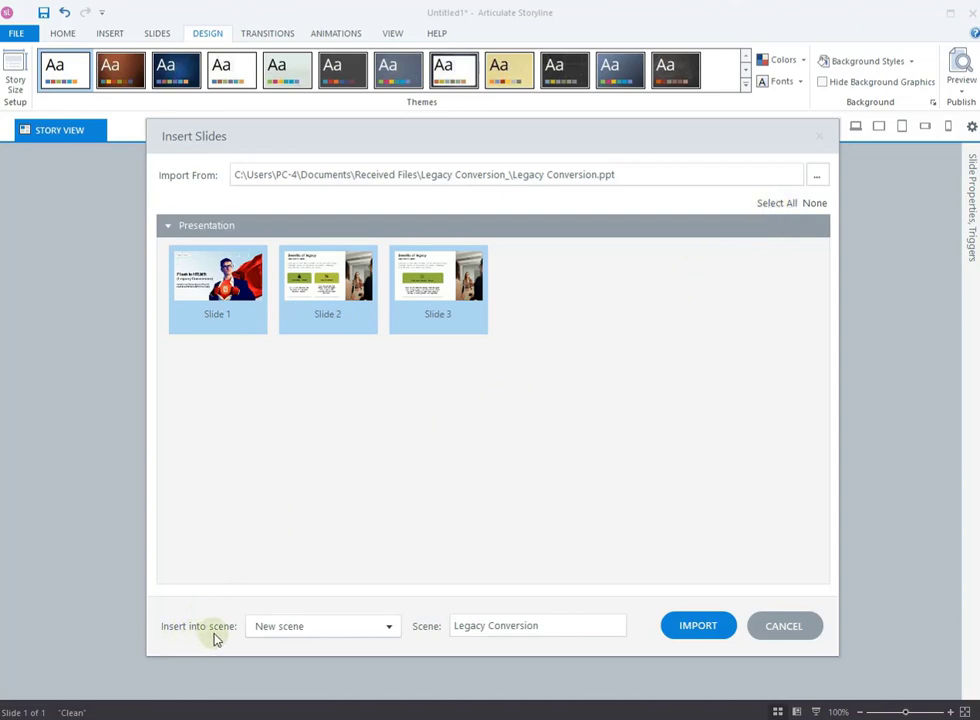
left_click(388, 625)
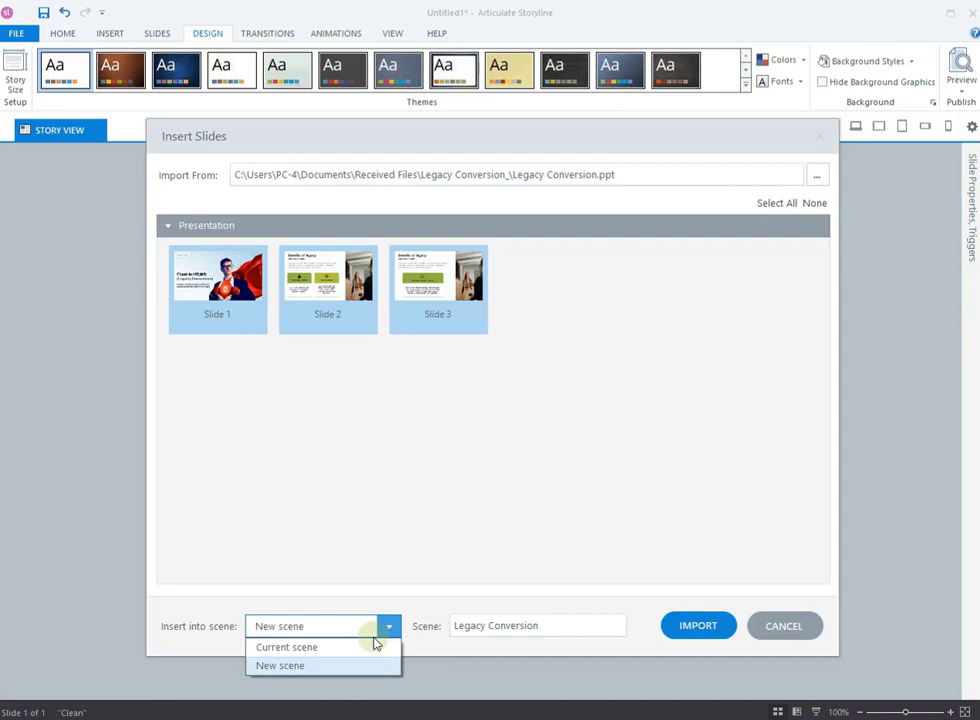
mouse_move(363, 665)
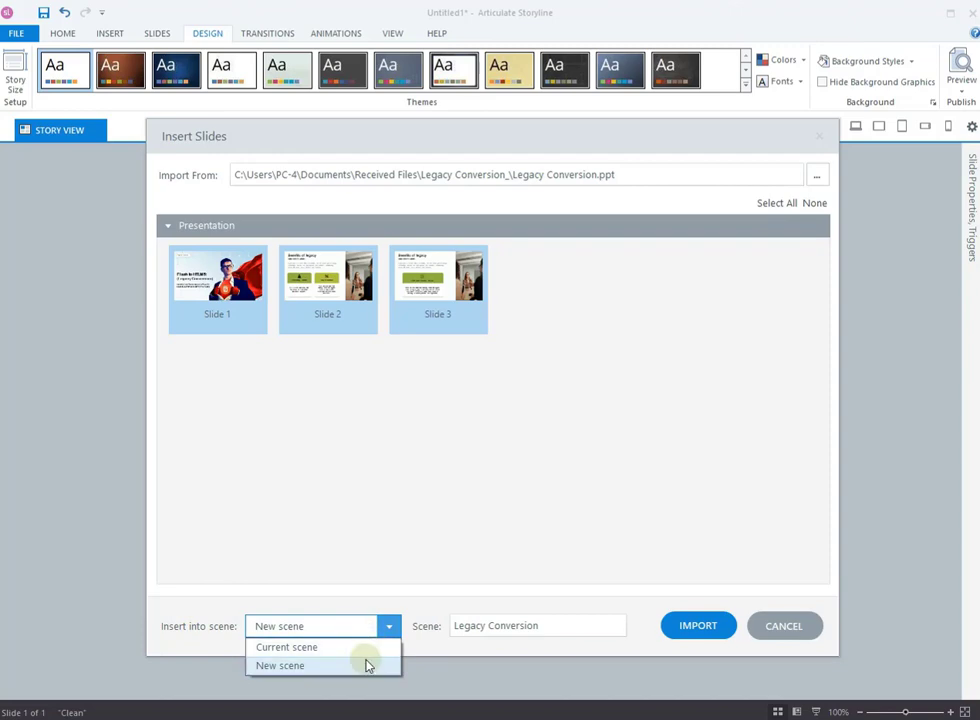
left_click(292, 647)
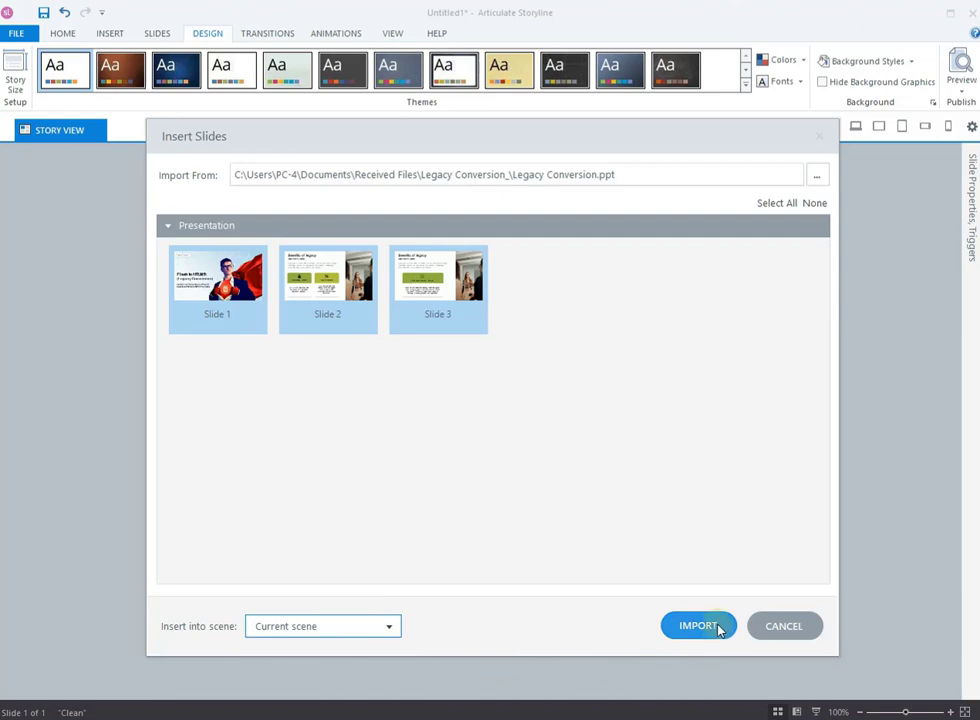
left_click(698, 625)
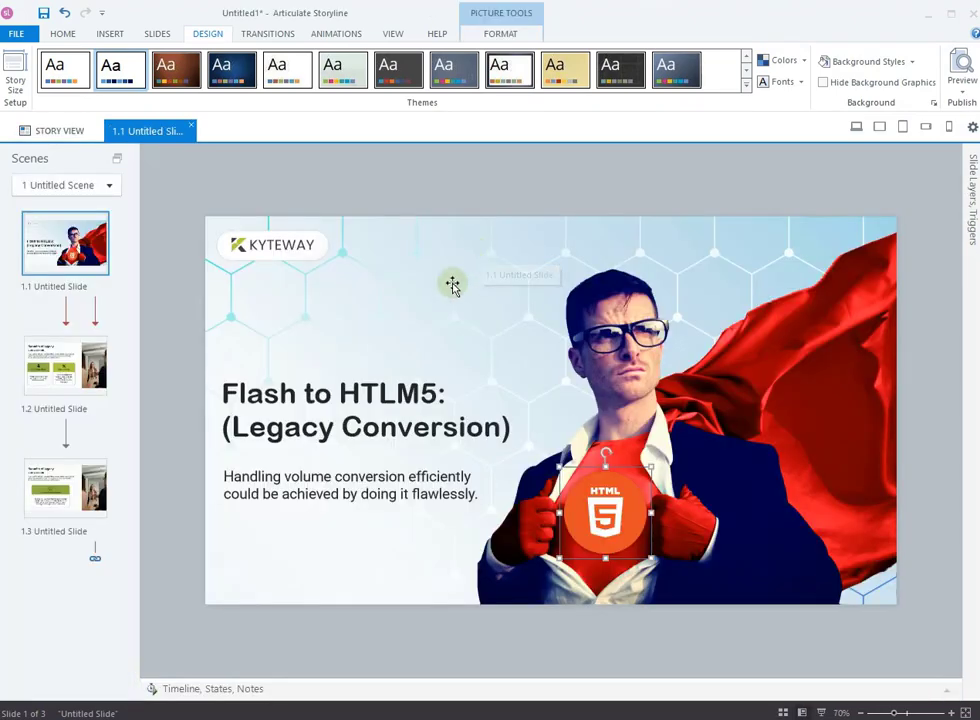
mouse_move(58, 518)
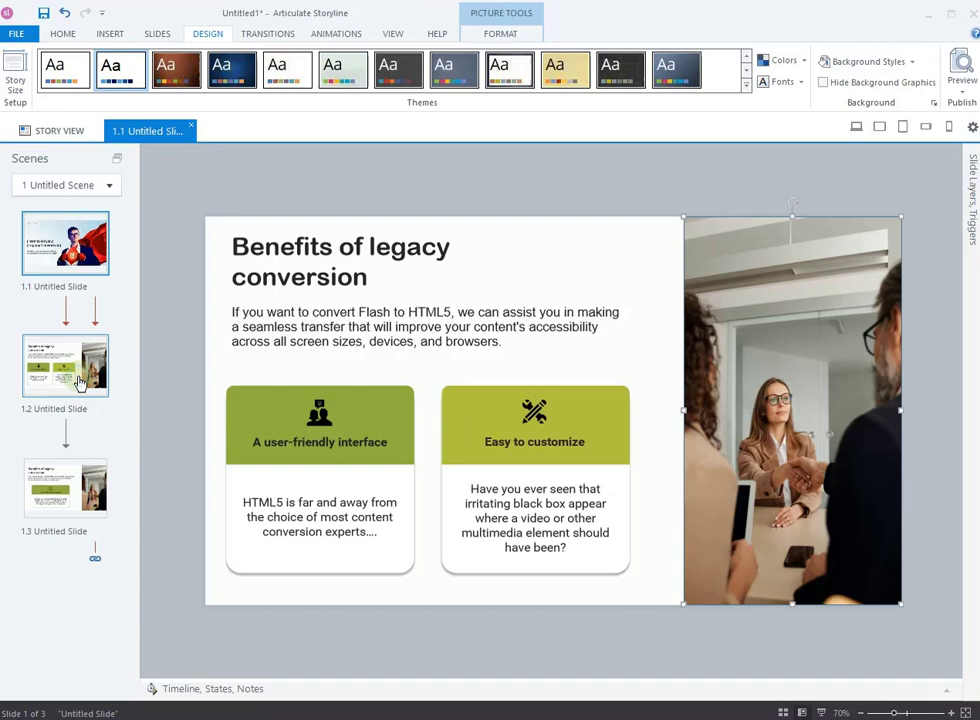
Step: Open the Benefits of legacy conversion slide from the Scenes panel
left_click(64, 365)
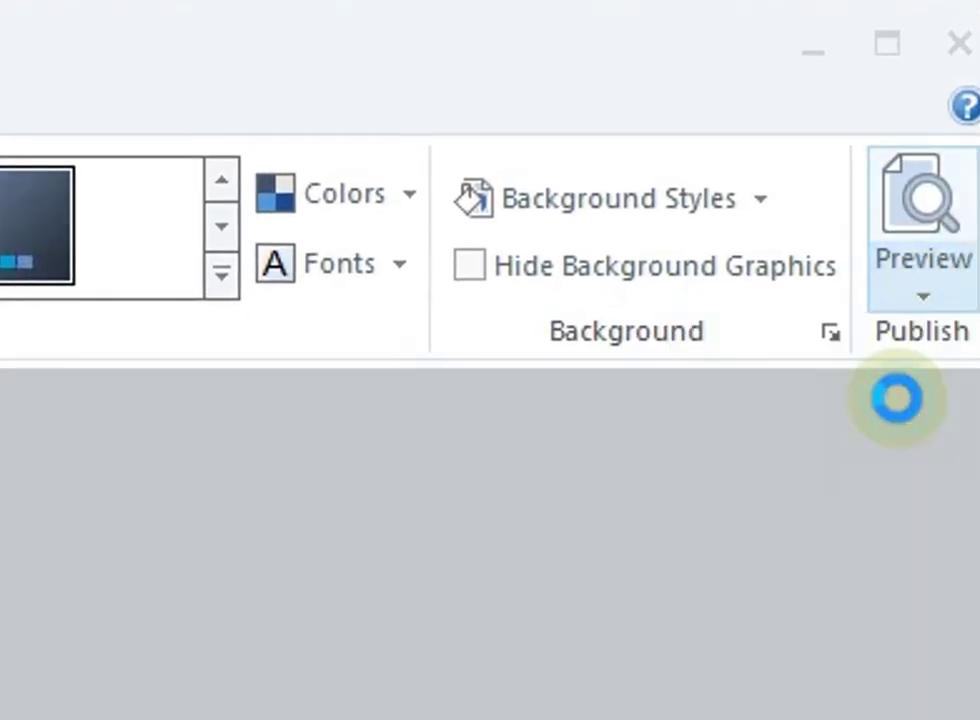
left_click(923, 210)
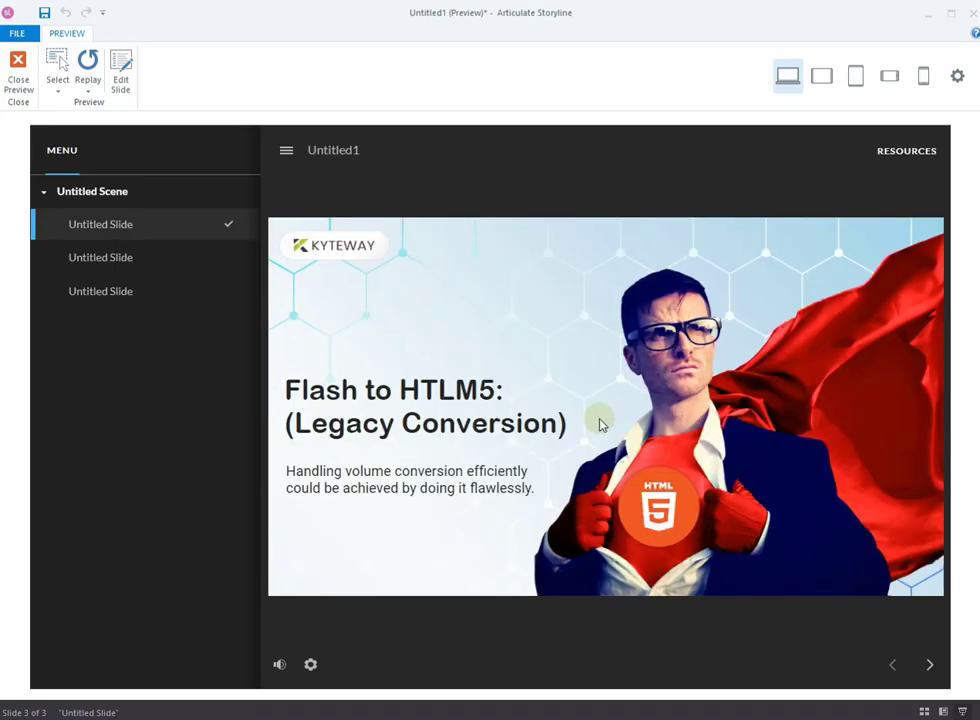
mouse_move(861, 551)
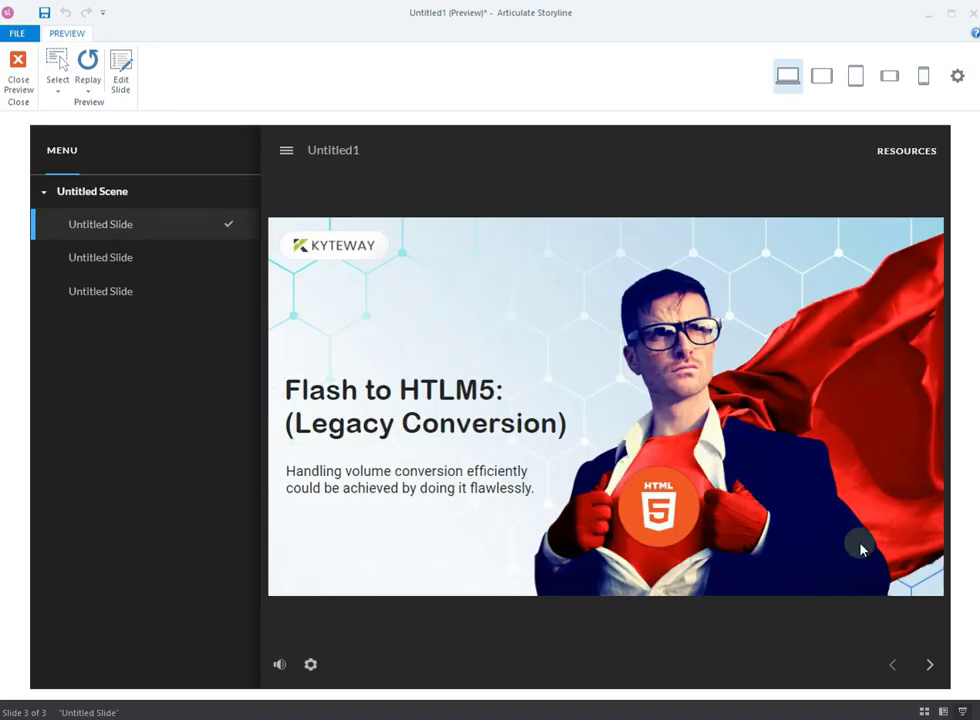
left_click(929, 664)
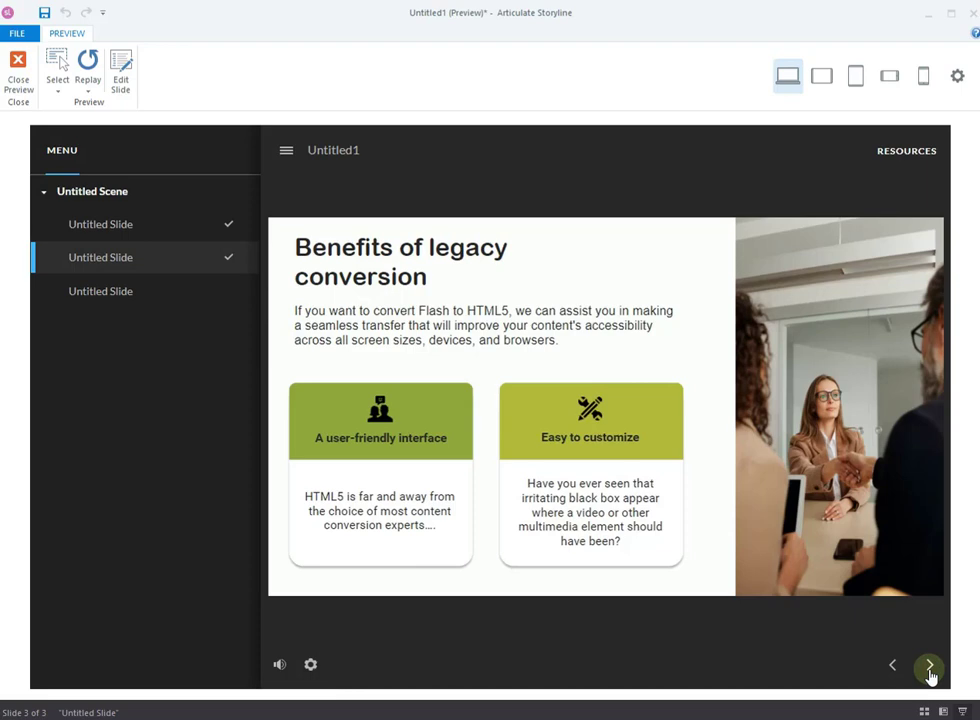
left_click(928, 666)
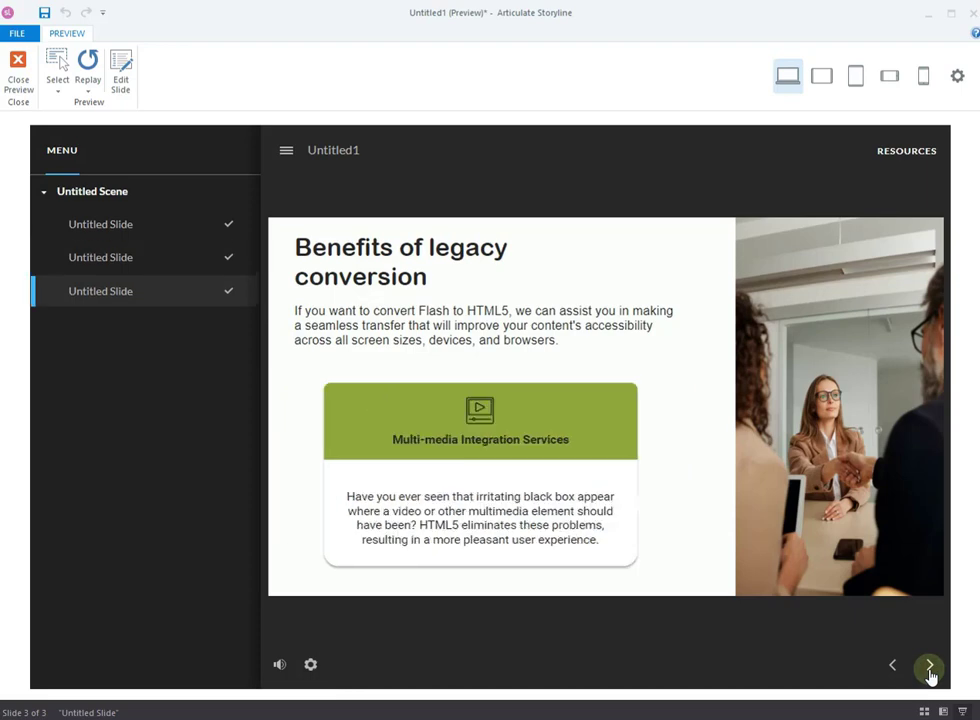
mouse_move(18, 68)
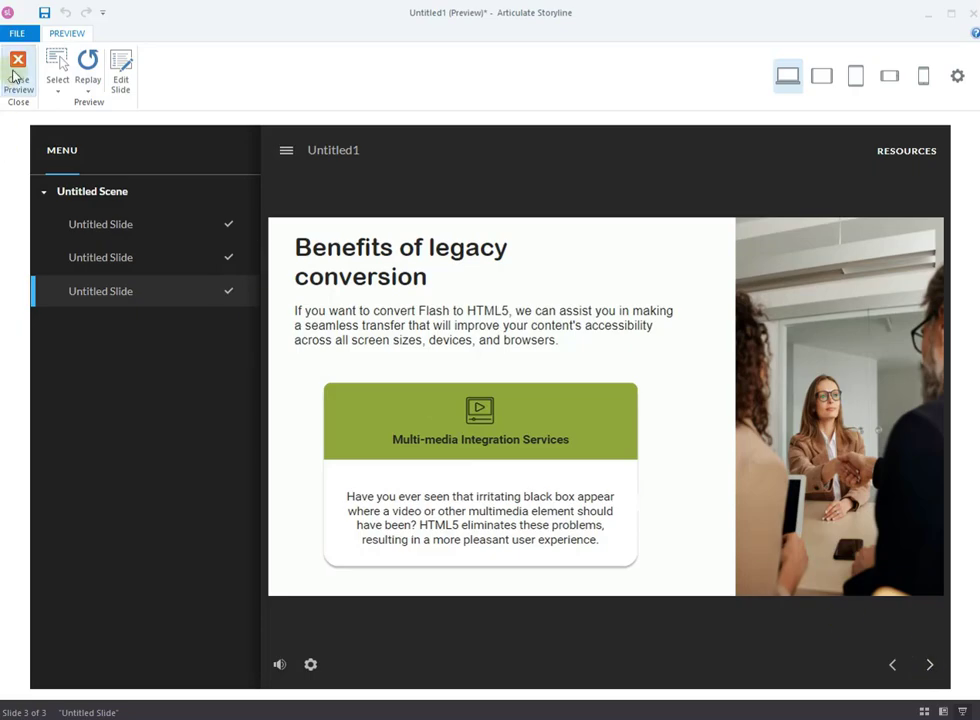
left_click(18, 66)
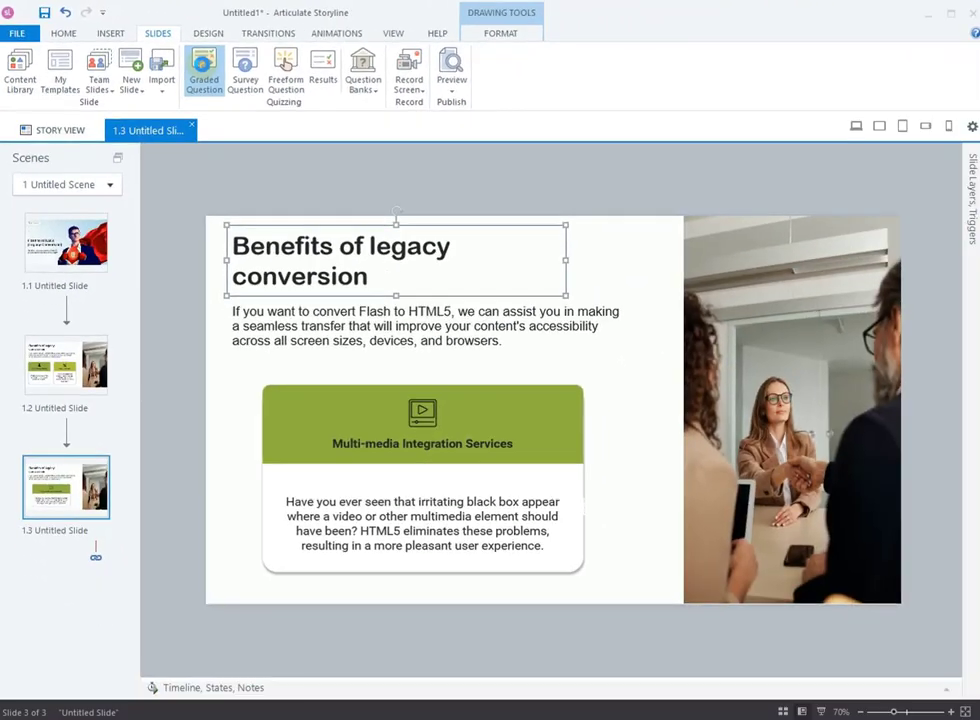
Step: Choose Graded Question on the SLIDES tab to list question types
left_click(202, 78)
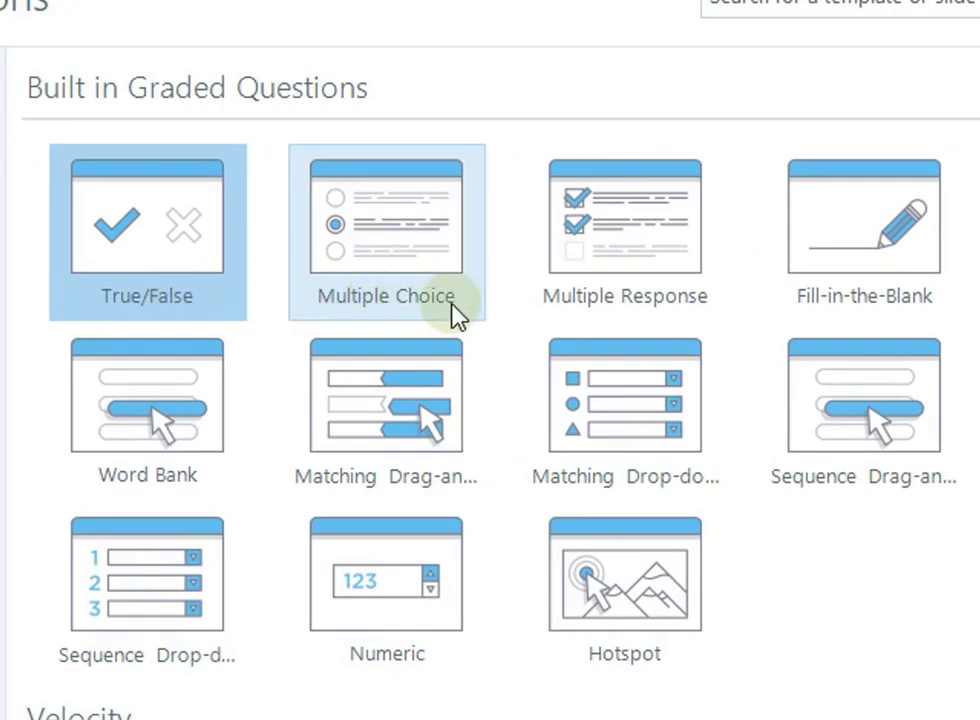
mouse_move(810, 315)
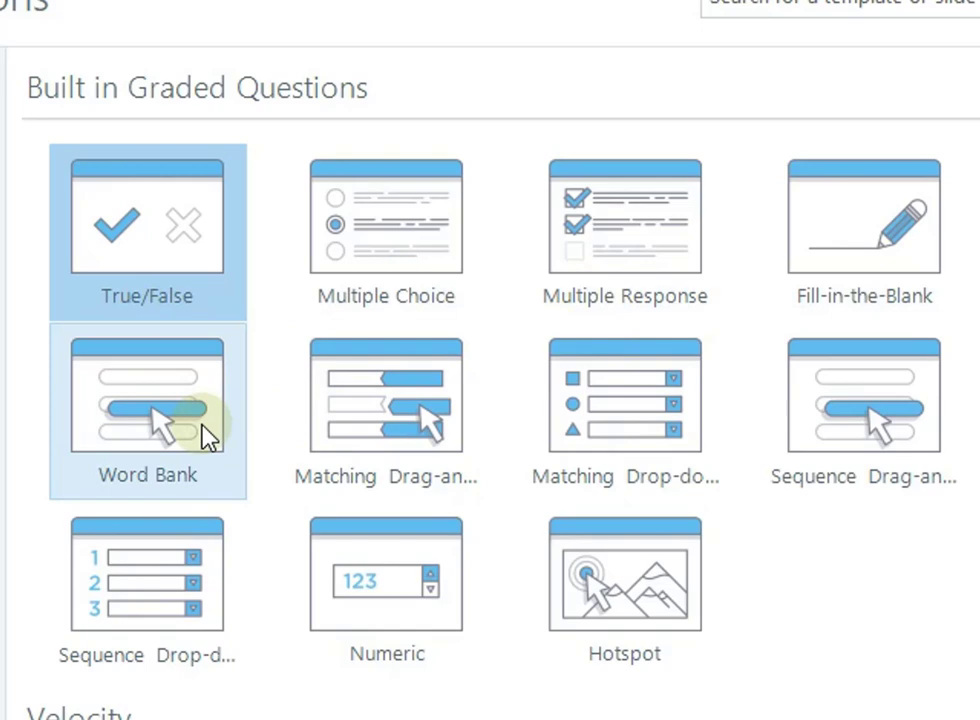
mouse_move(558, 418)
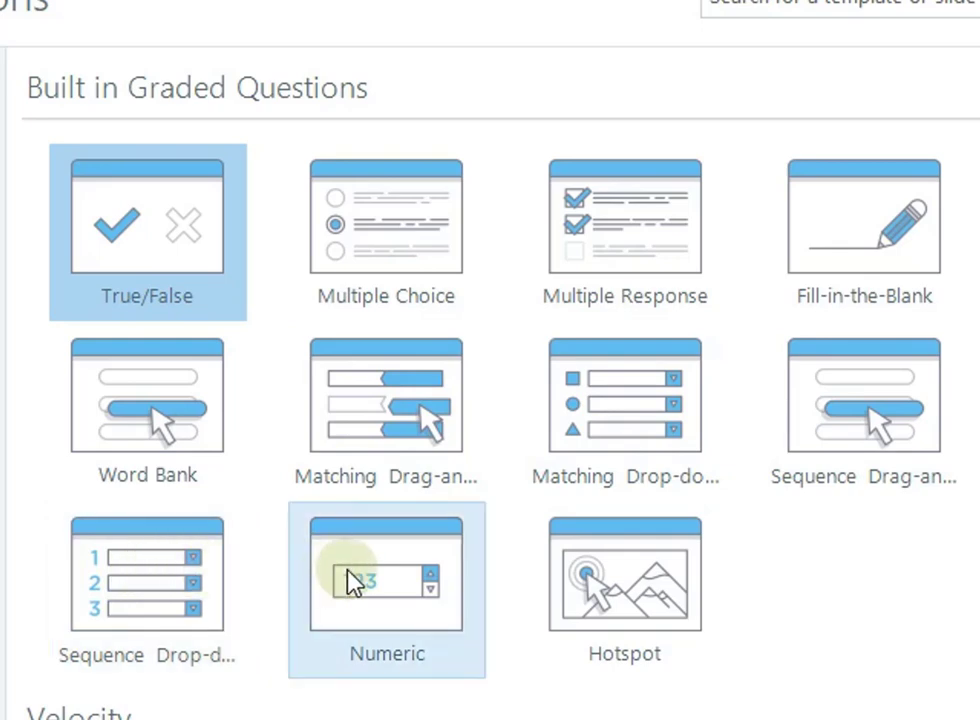
mouse_move(580, 585)
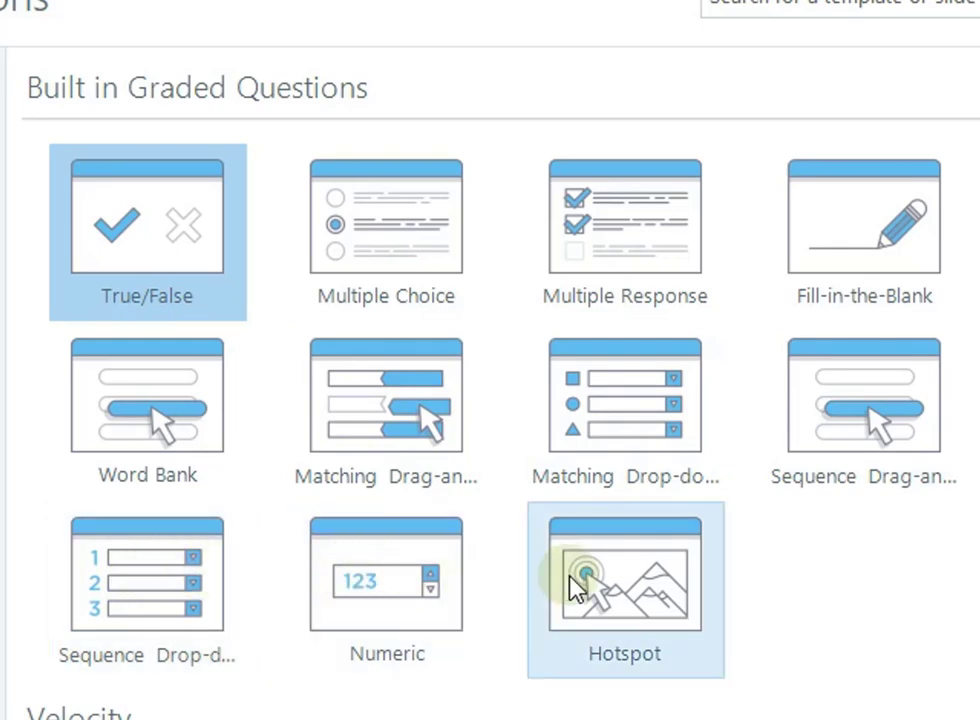
Step: Scroll the templates to the Velocity character multiple-choice slide
scroll("down", 3)
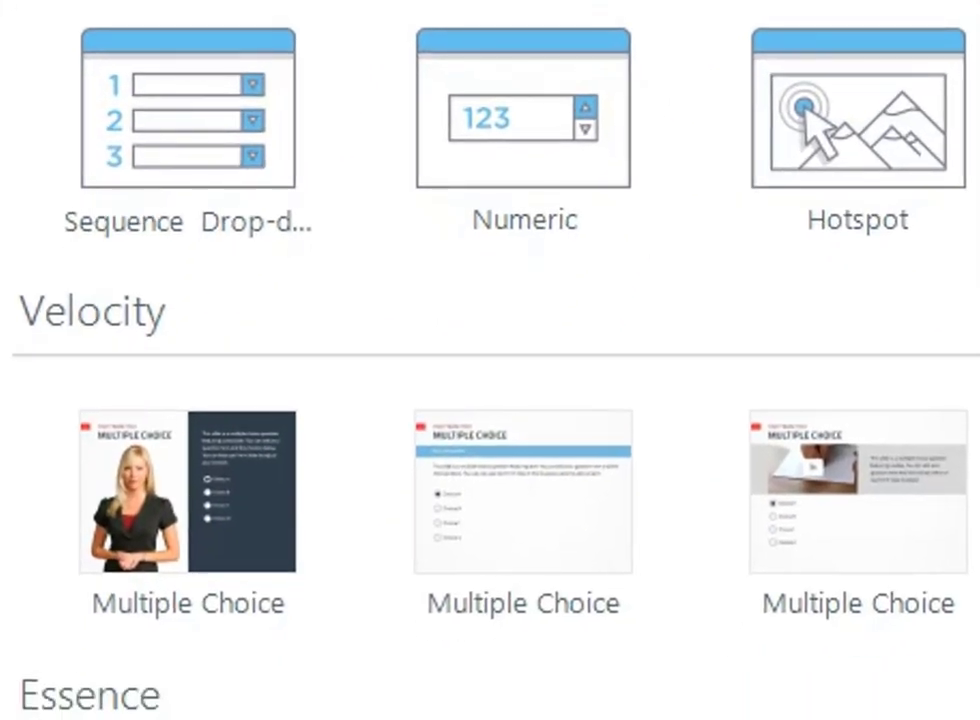
scroll("down", 3)
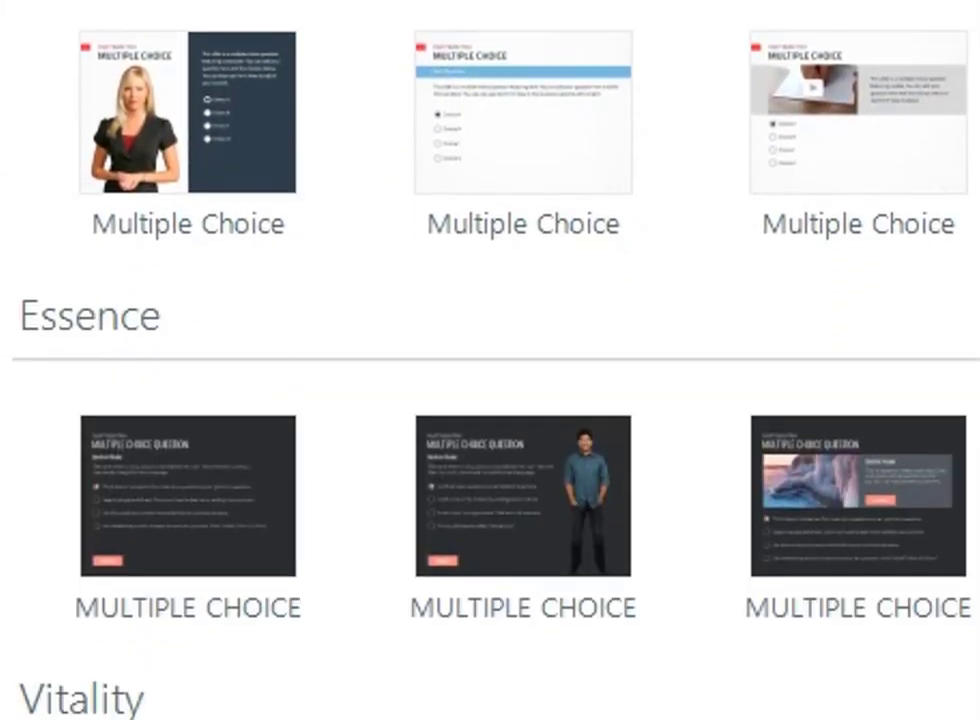
scroll("down", 3)
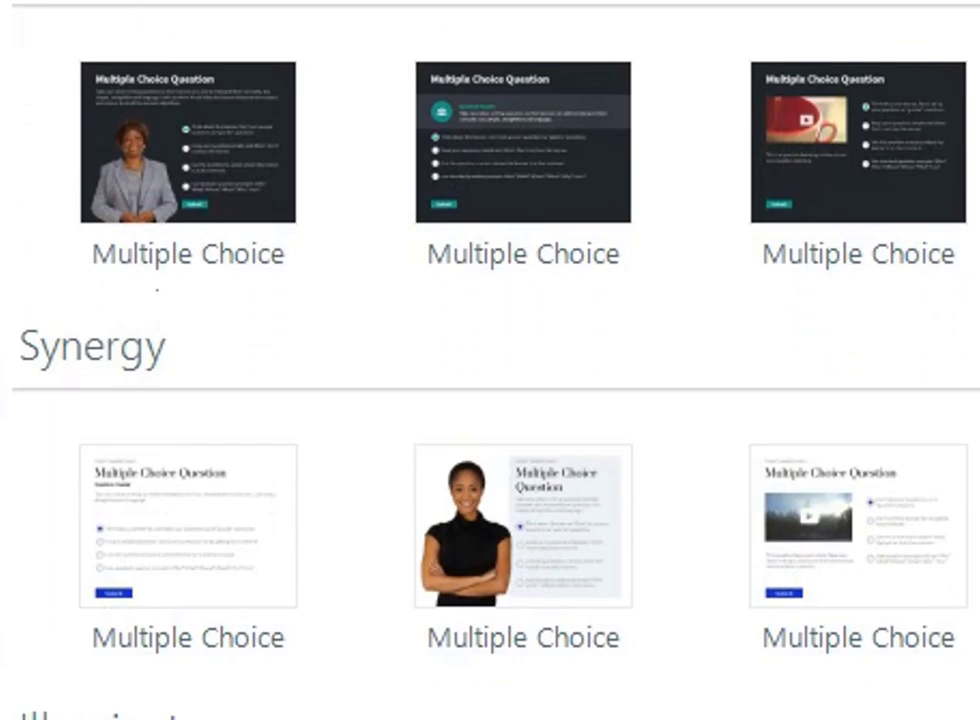
scroll("down", 3)
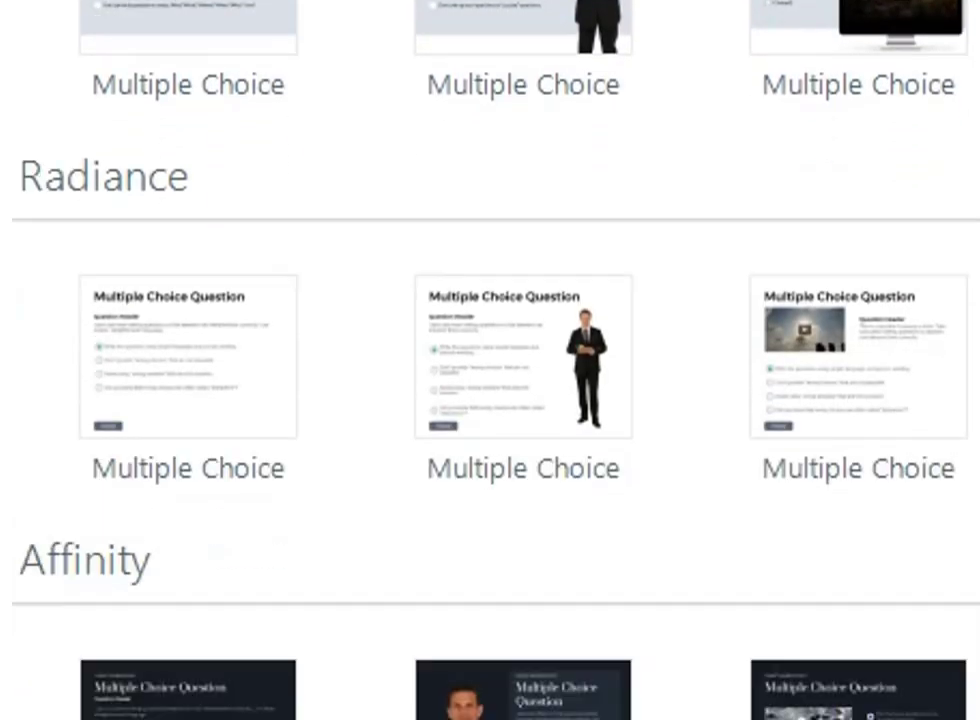
scroll("down", 3)
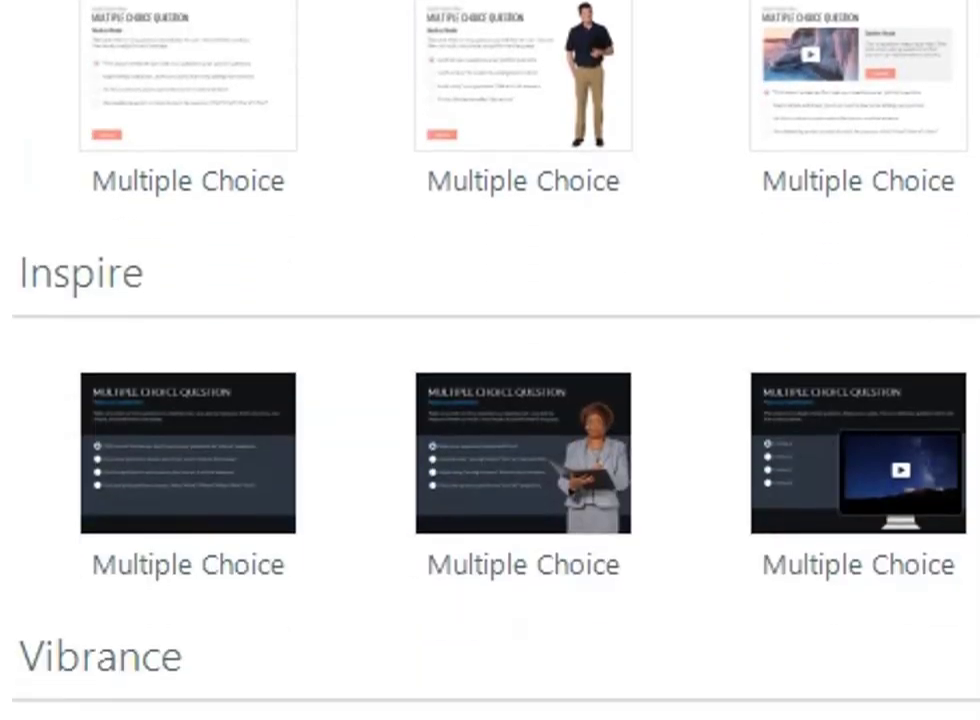
scroll("down", 3)
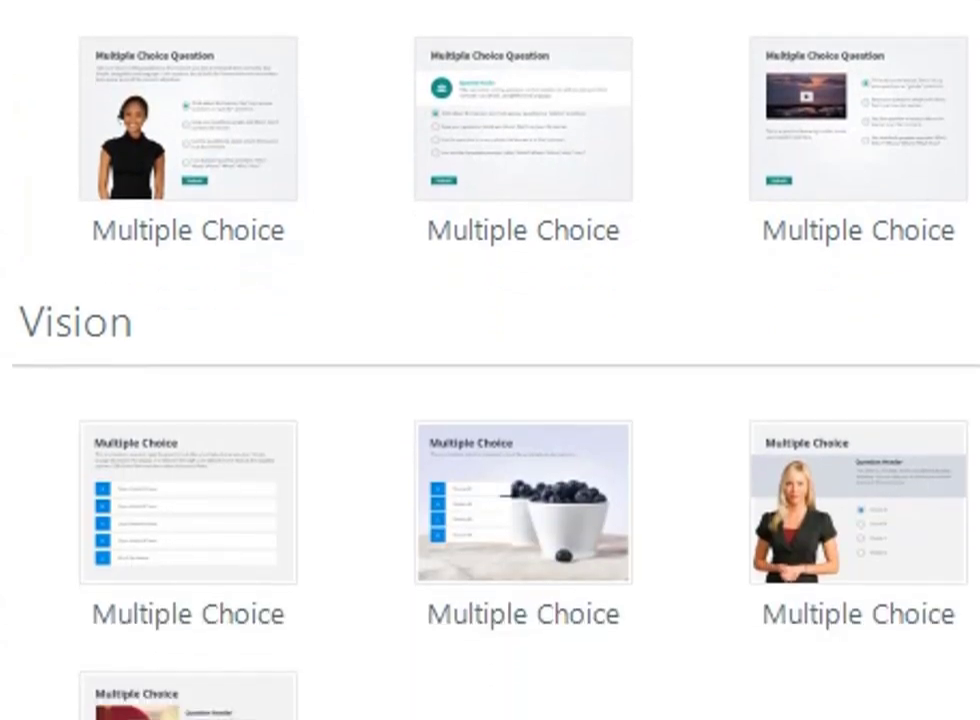
scroll("down", 3)
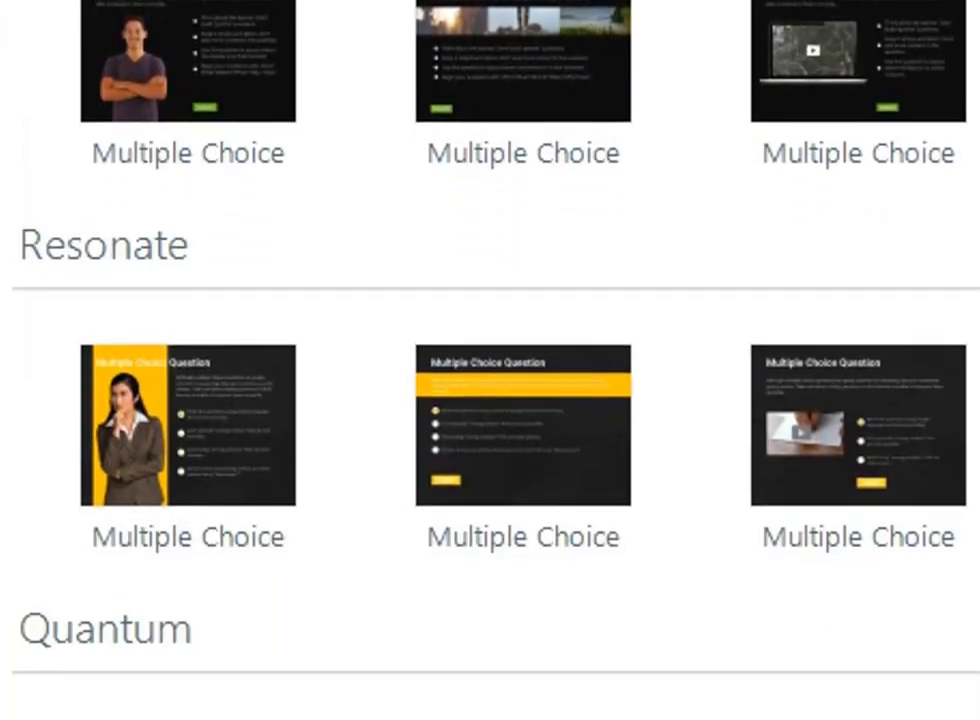
scroll("down", 3)
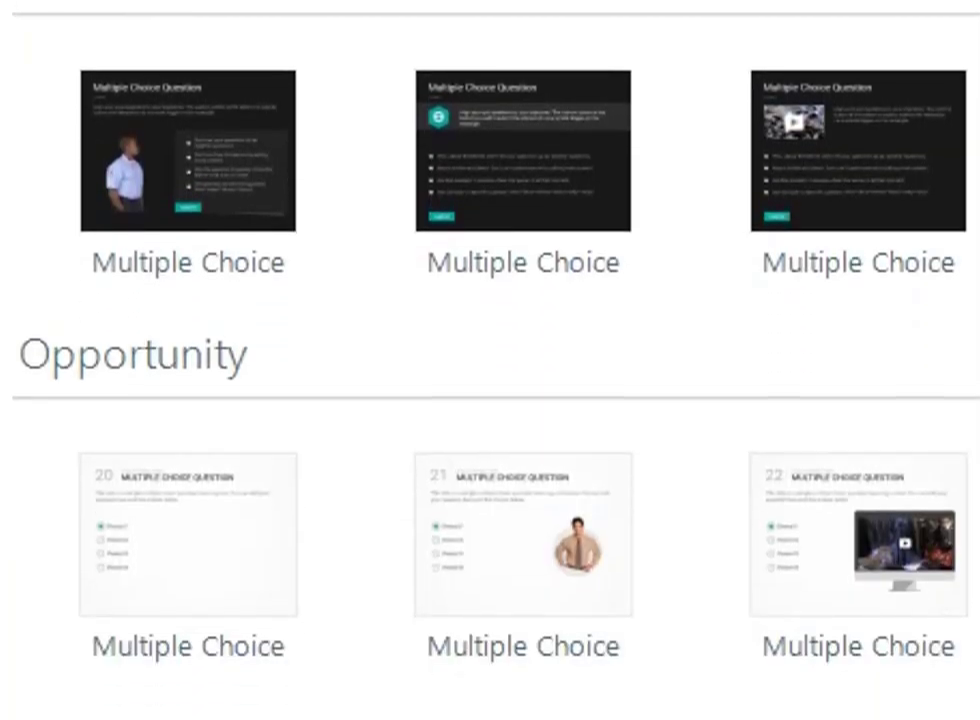
scroll("down", 3)
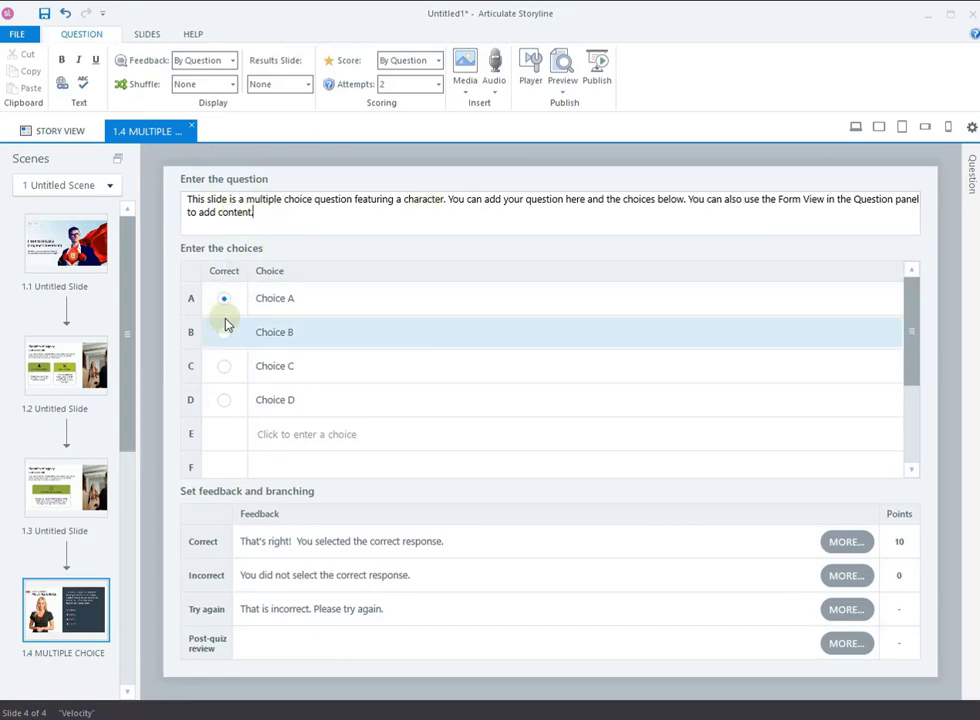
Step: Mark Choice B correct, set Shuffle to Answers, and allow 3 attempts
left_click(224, 332)
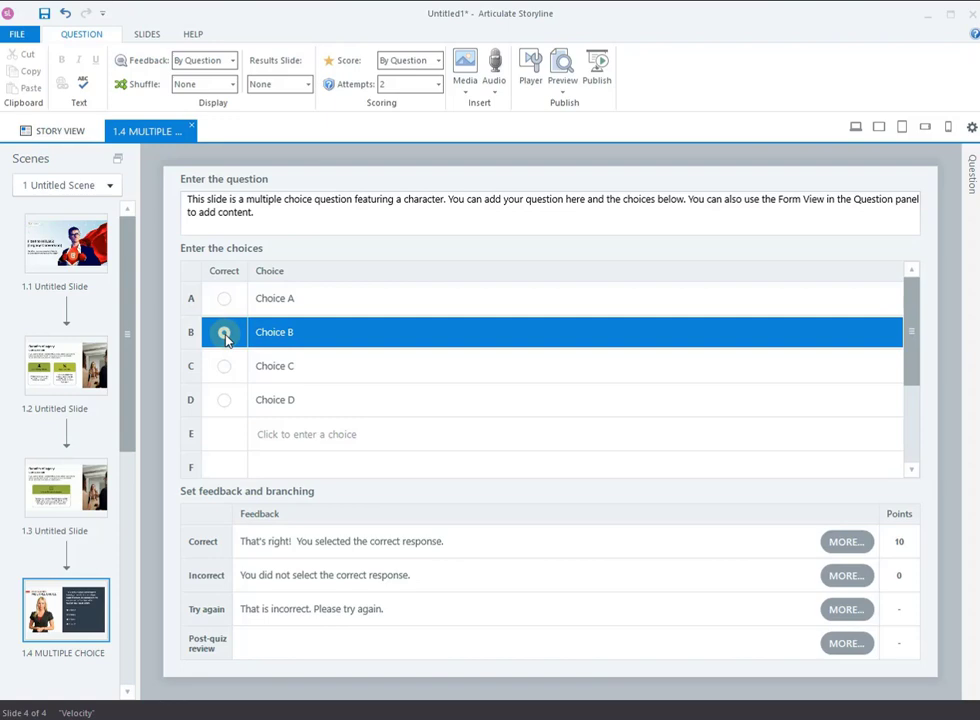
left_click(224, 331)
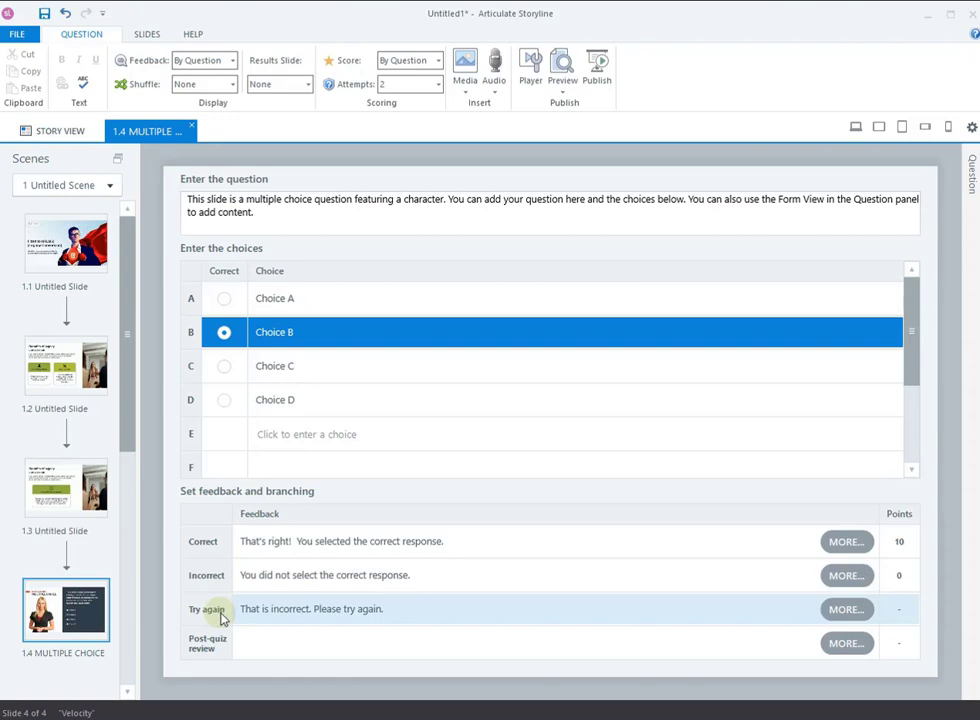
mouse_move(270, 617)
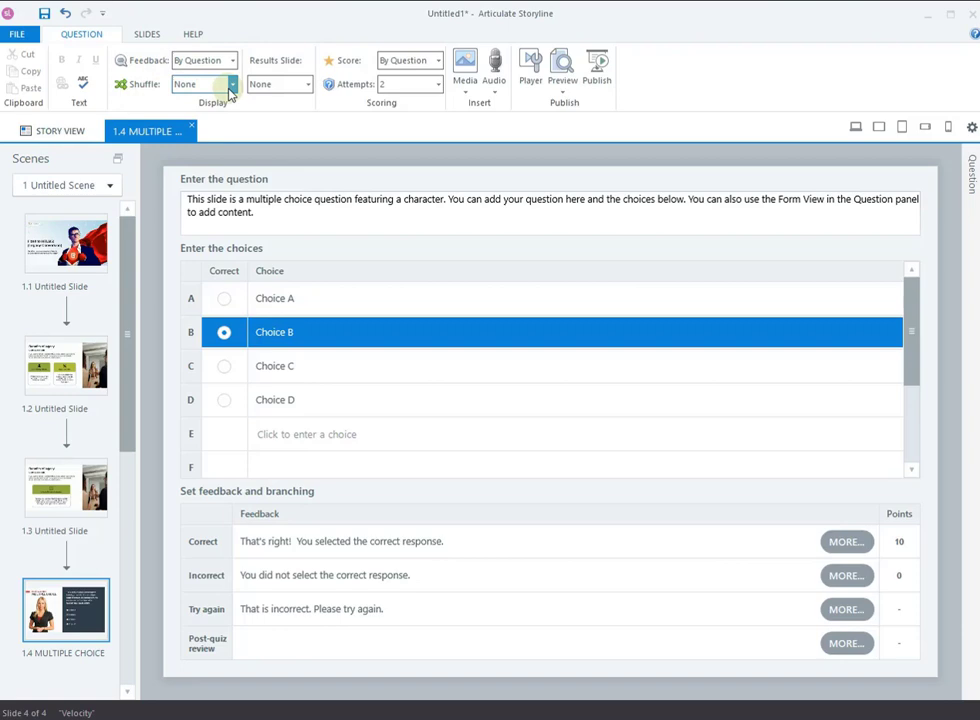
left_click(230, 82)
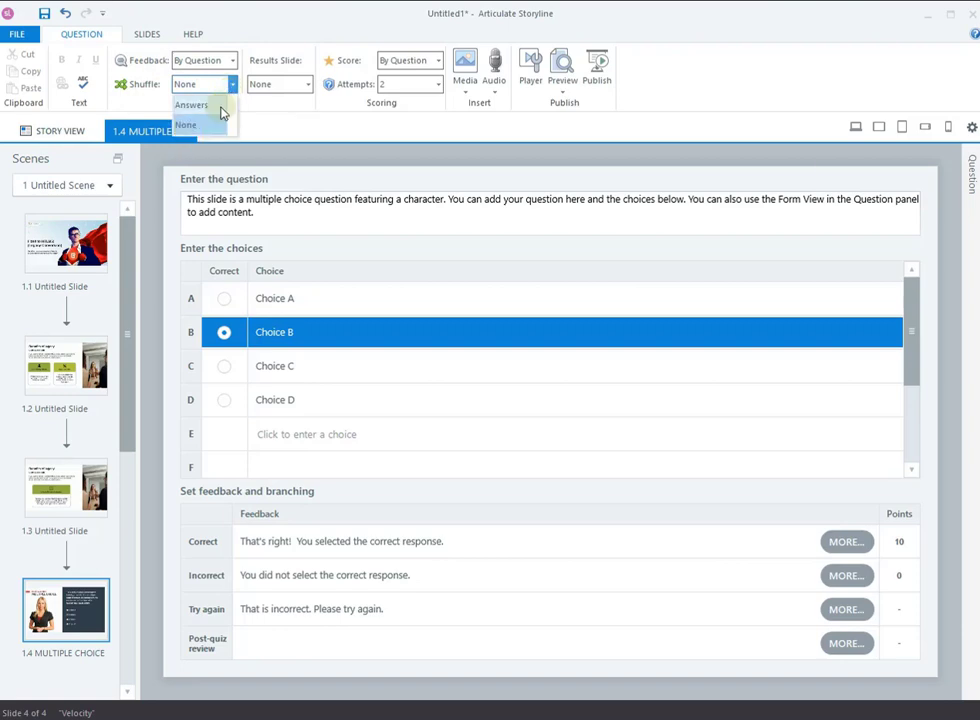
left_click(192, 105)
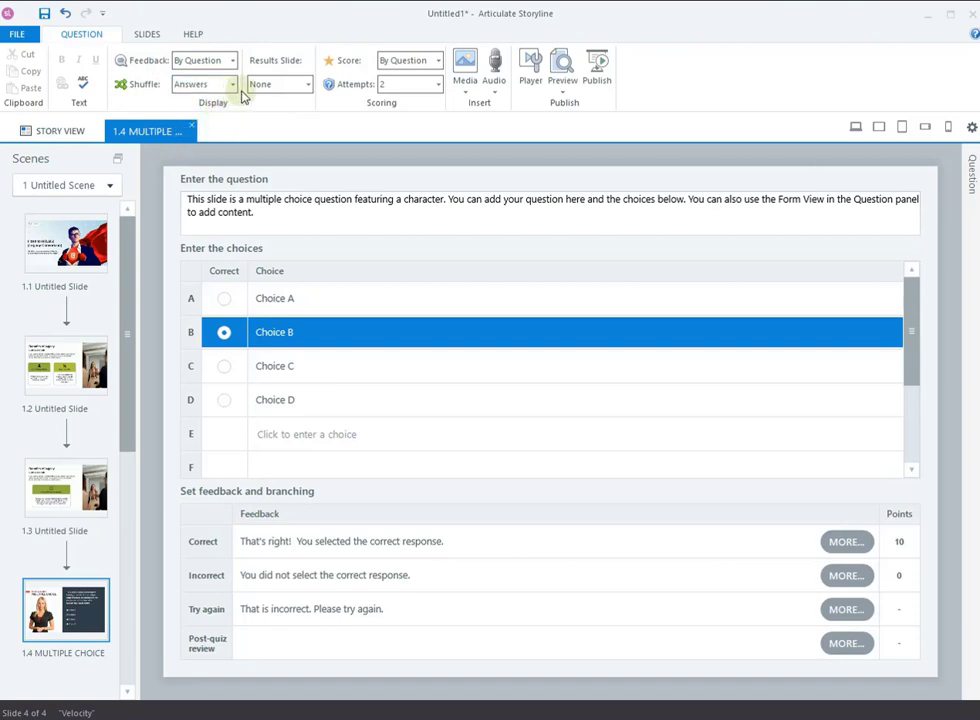
mouse_move(345, 90)
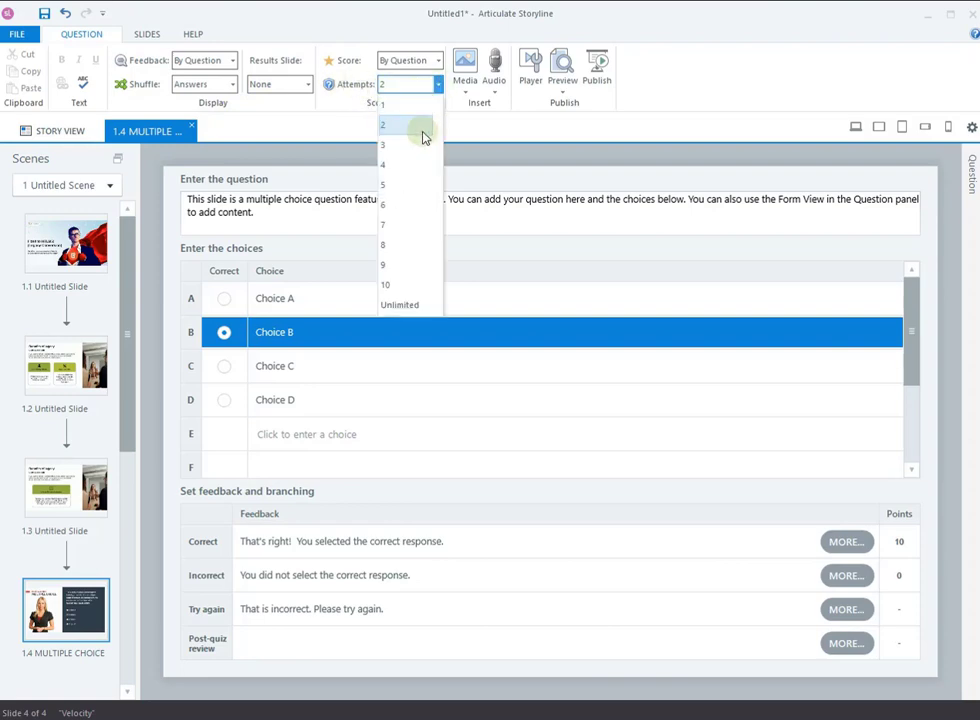
mouse_move(417, 141)
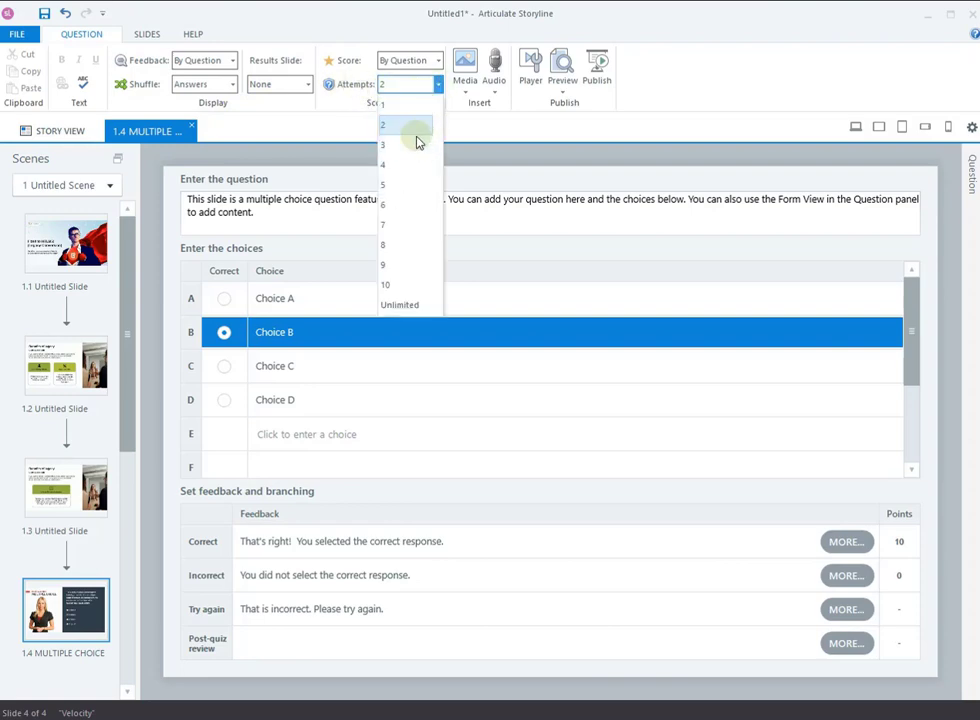
left_click(393, 145)
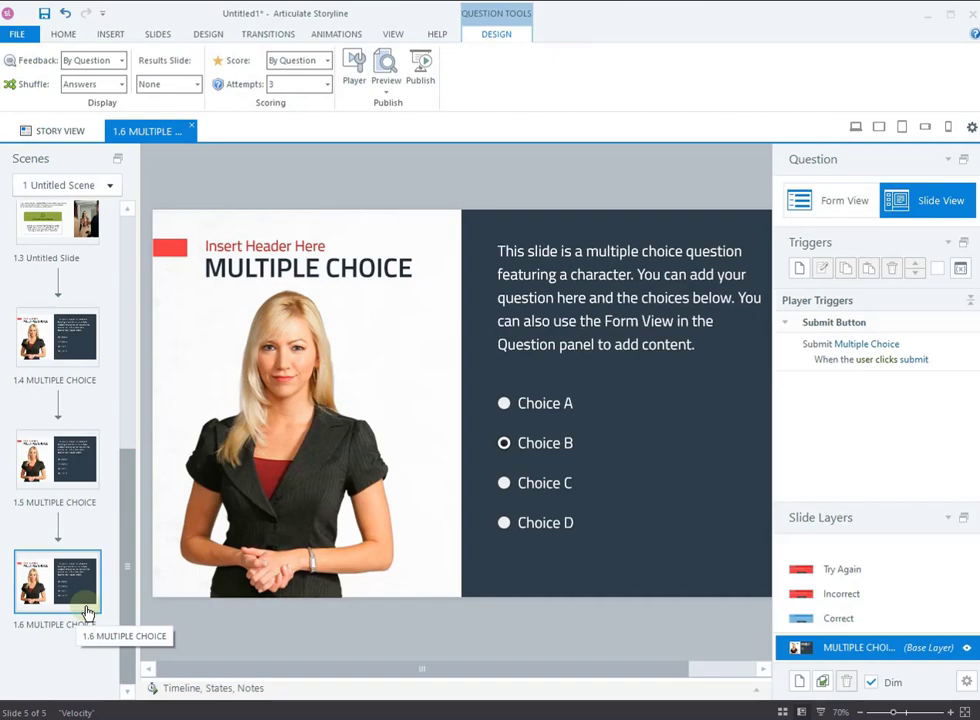
Step: Select slide 1.6 and insert the Velocity Survey Results slide after it
left_click(164, 35)
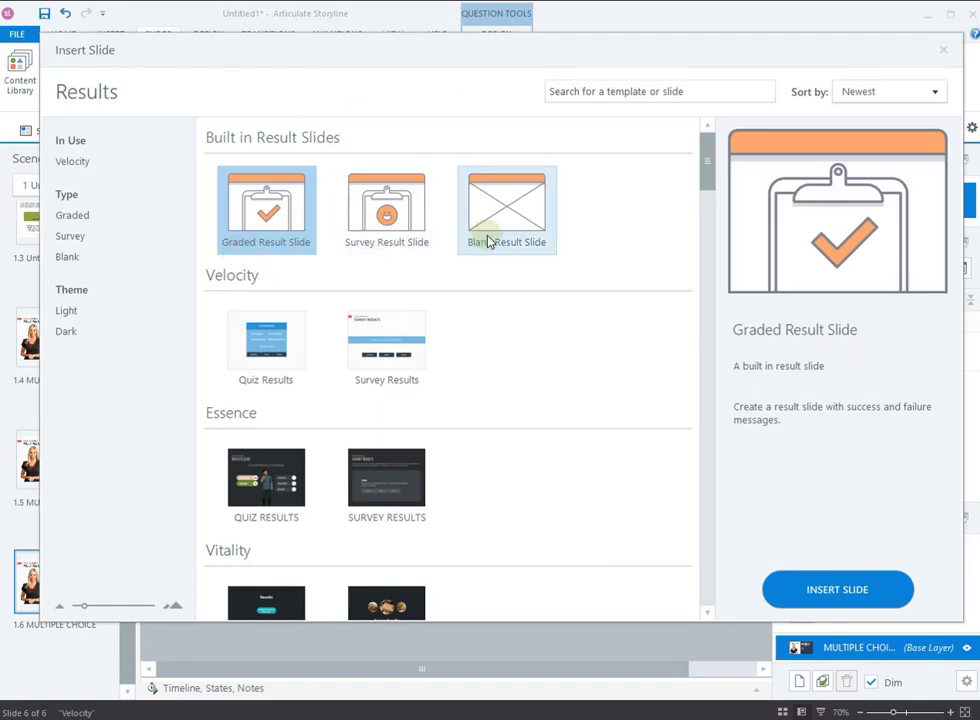
left_click(386, 345)
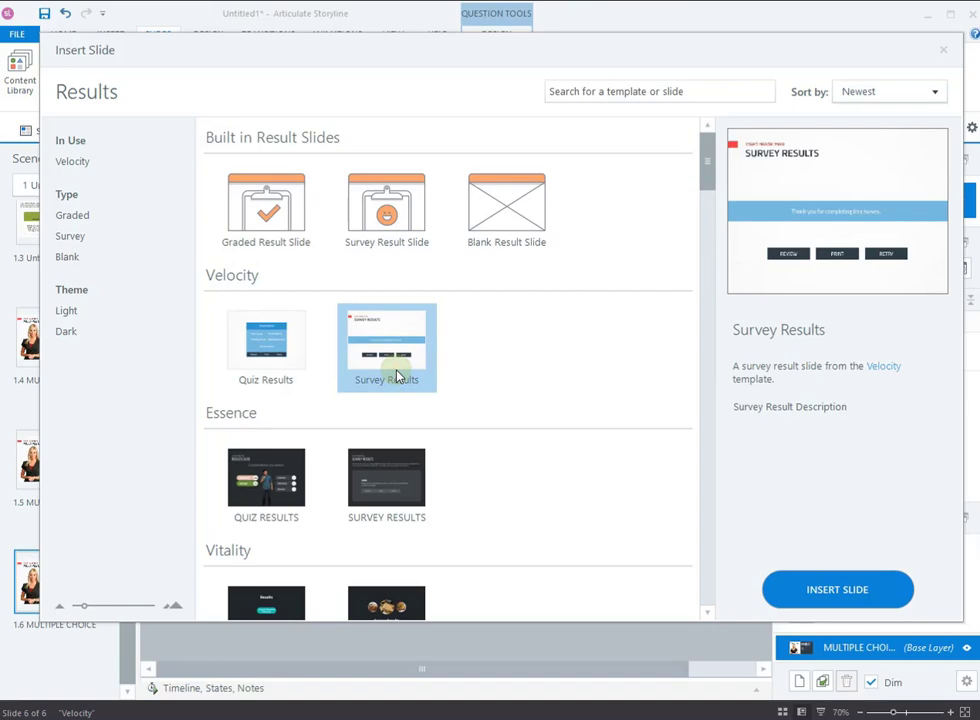
mouse_move(448, 405)
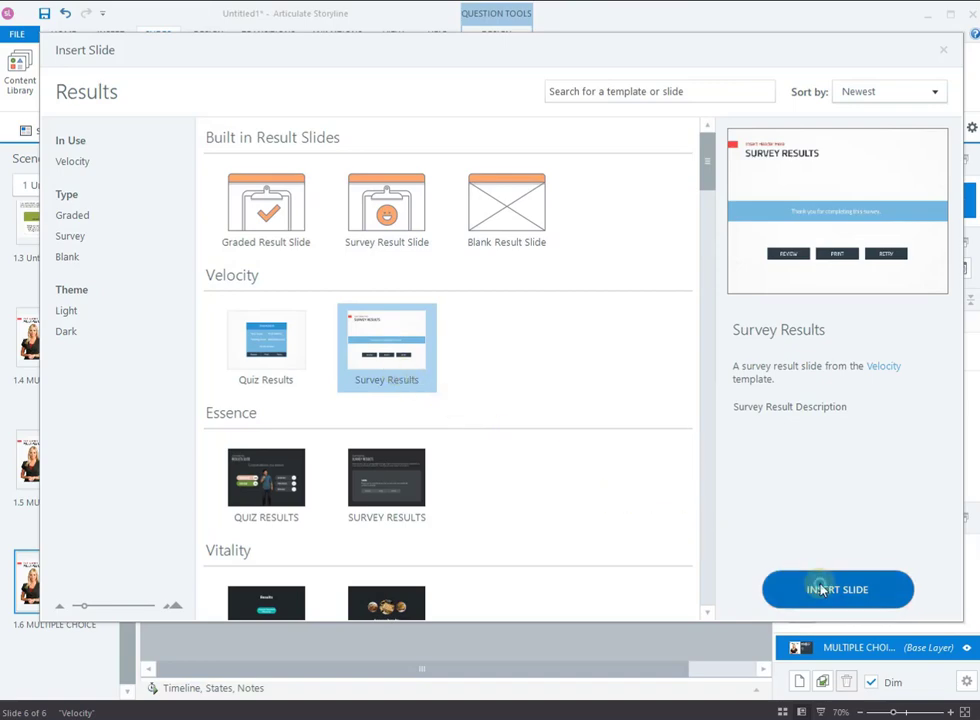
left_click(837, 589)
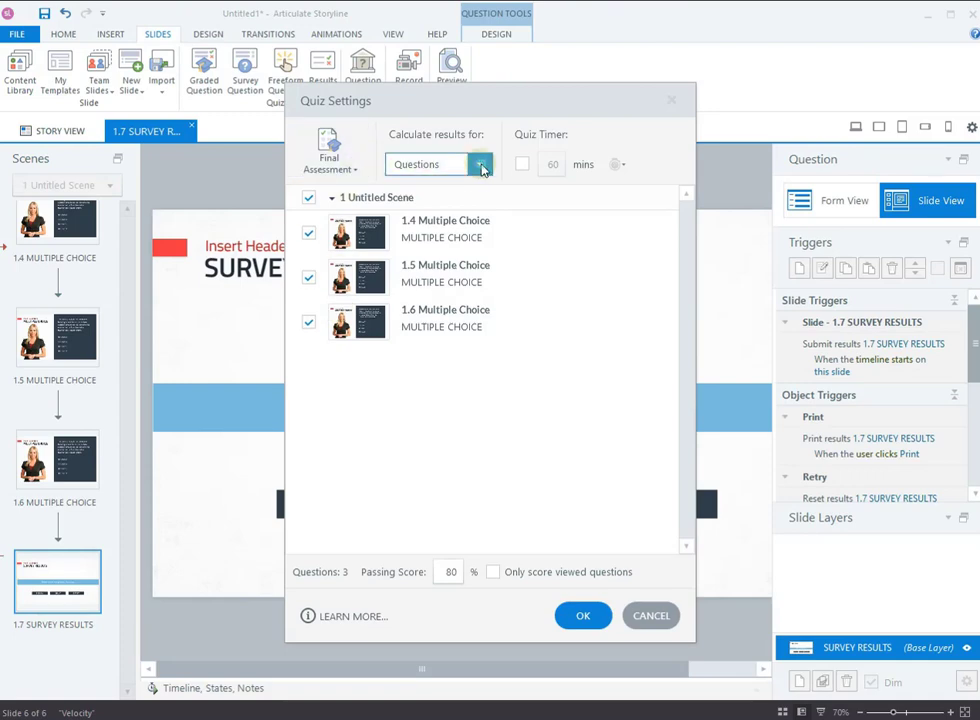
Step: Calculate results from Questions, with all three questions included, and confirm
left_click(484, 164)
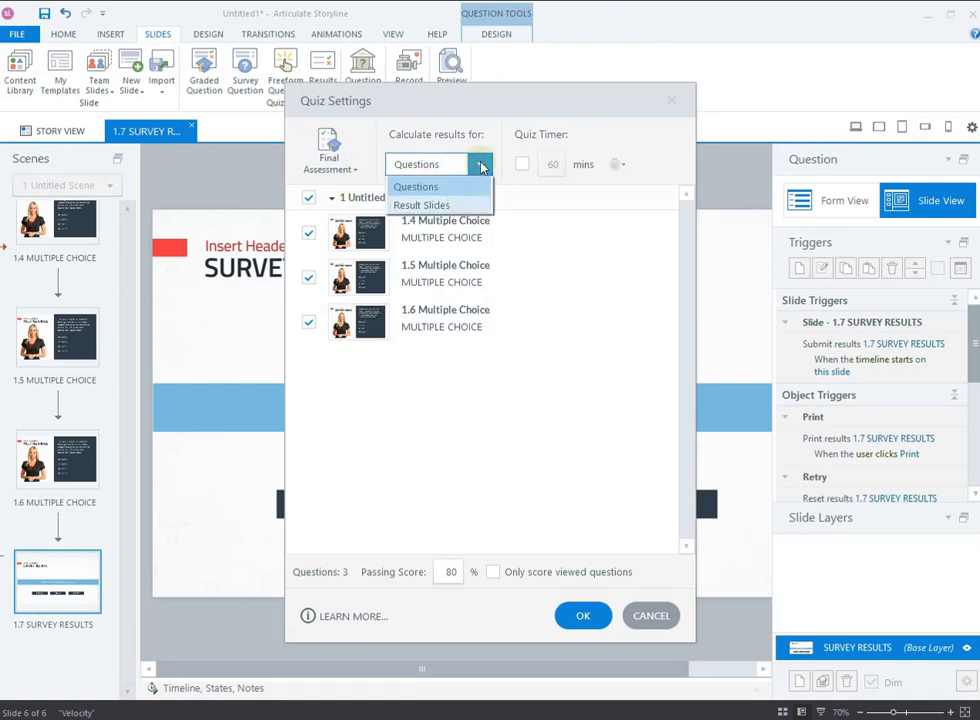
left_click(415, 186)
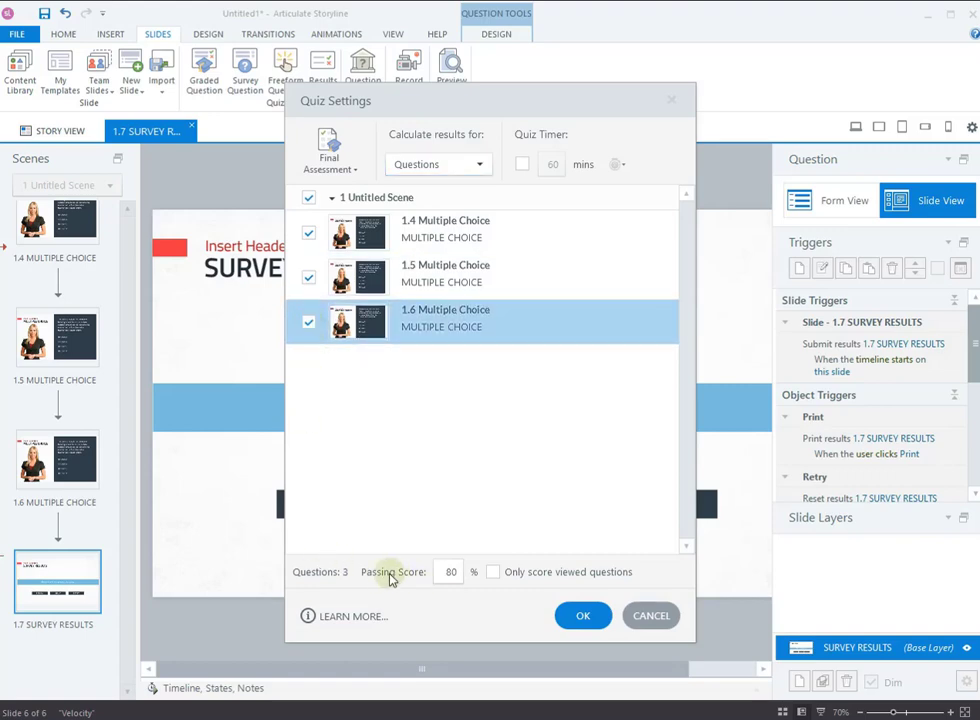
left_click(449, 572)
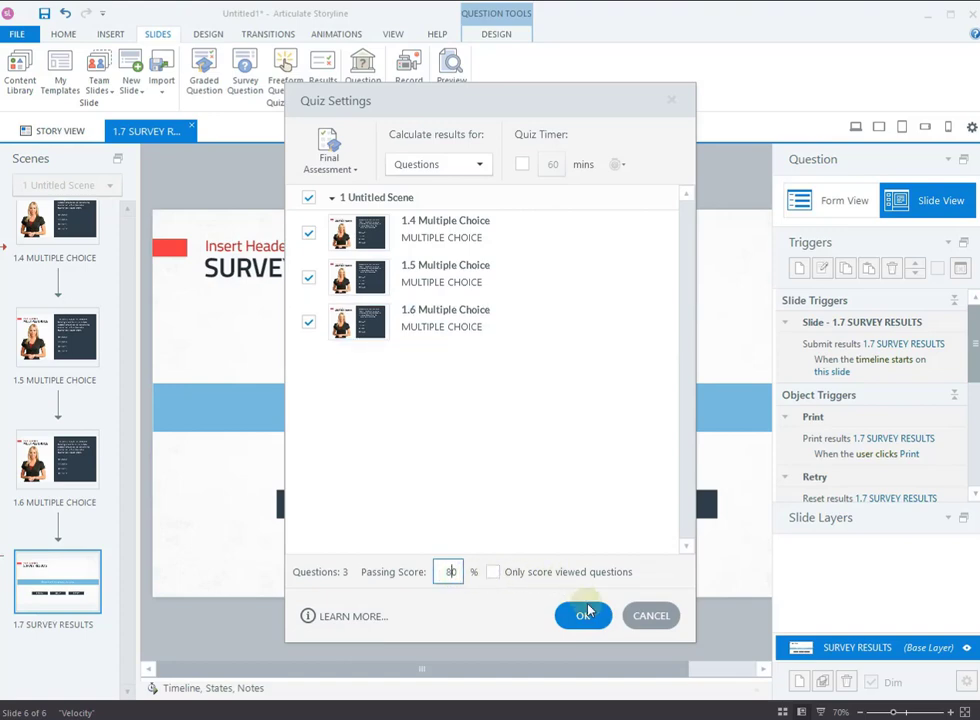
left_click(583, 615)
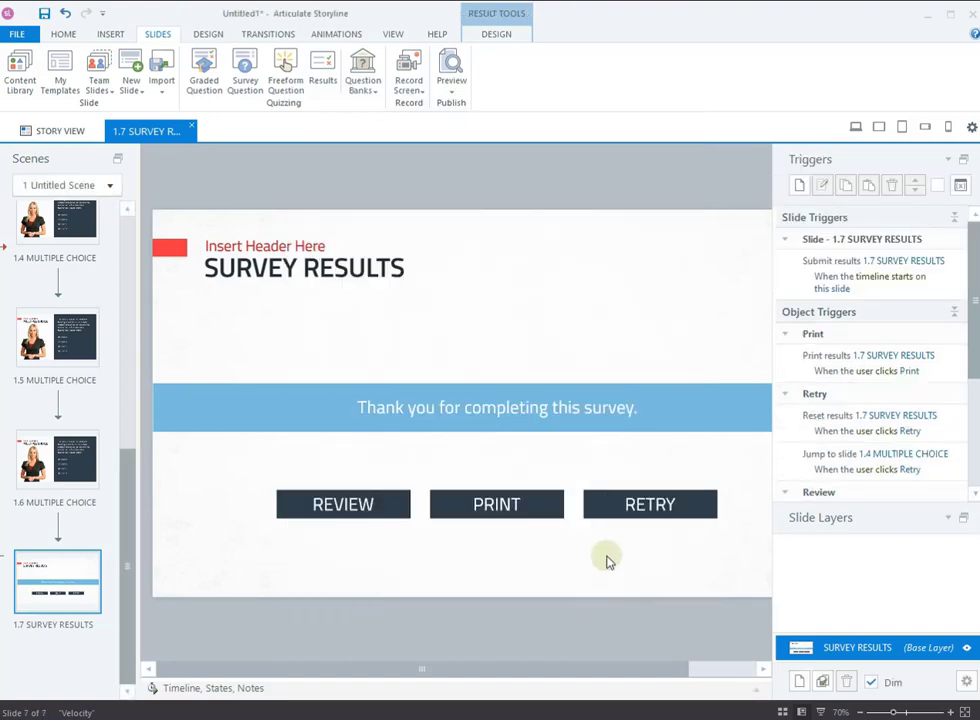
mouse_move(585, 558)
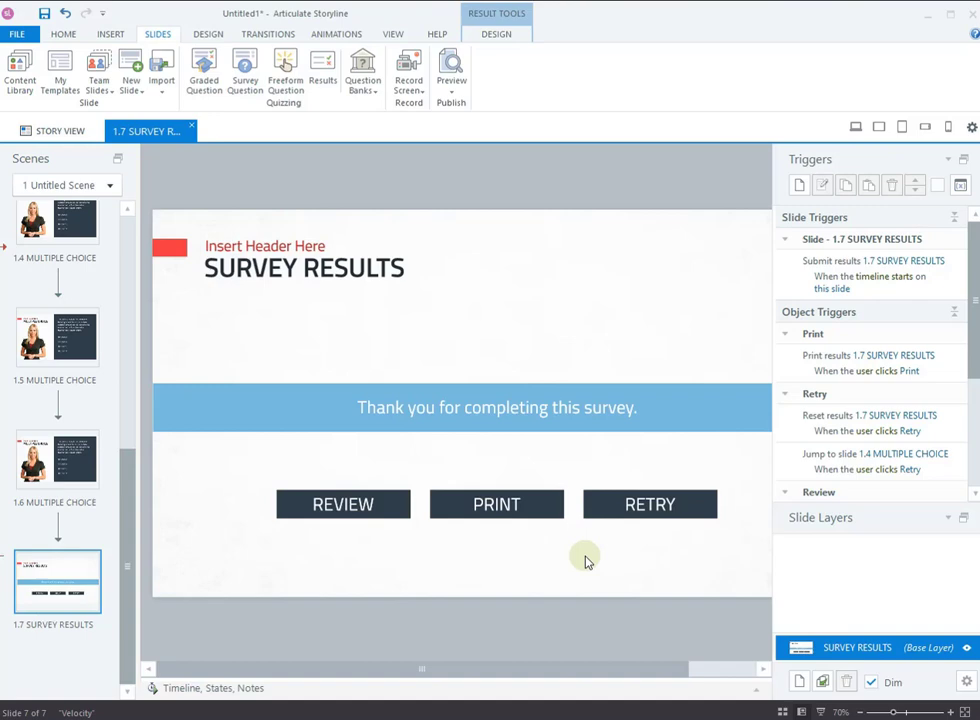
mouse_move(161, 203)
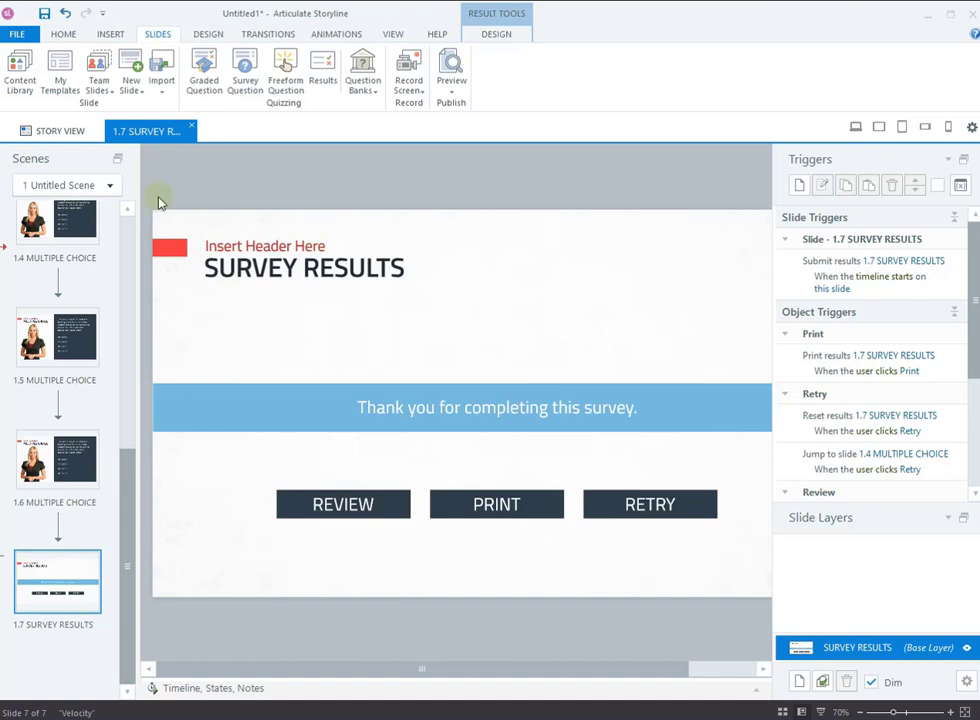
Step: Open the Publish options from the Home tab
left_click(77, 33)
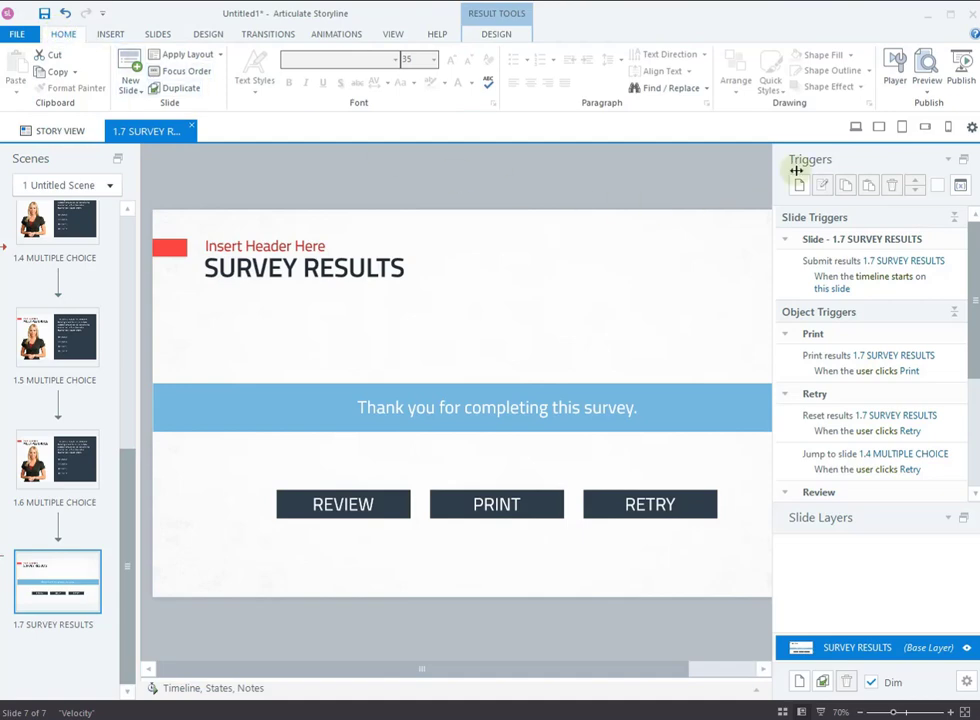
left_click(955, 66)
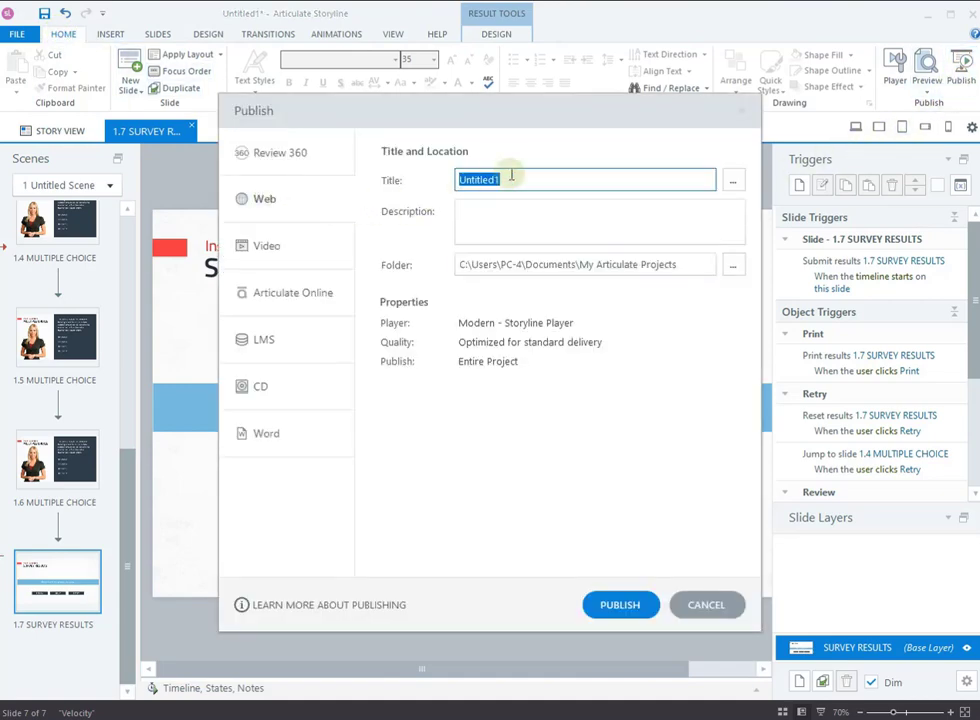
mouse_move(478, 221)
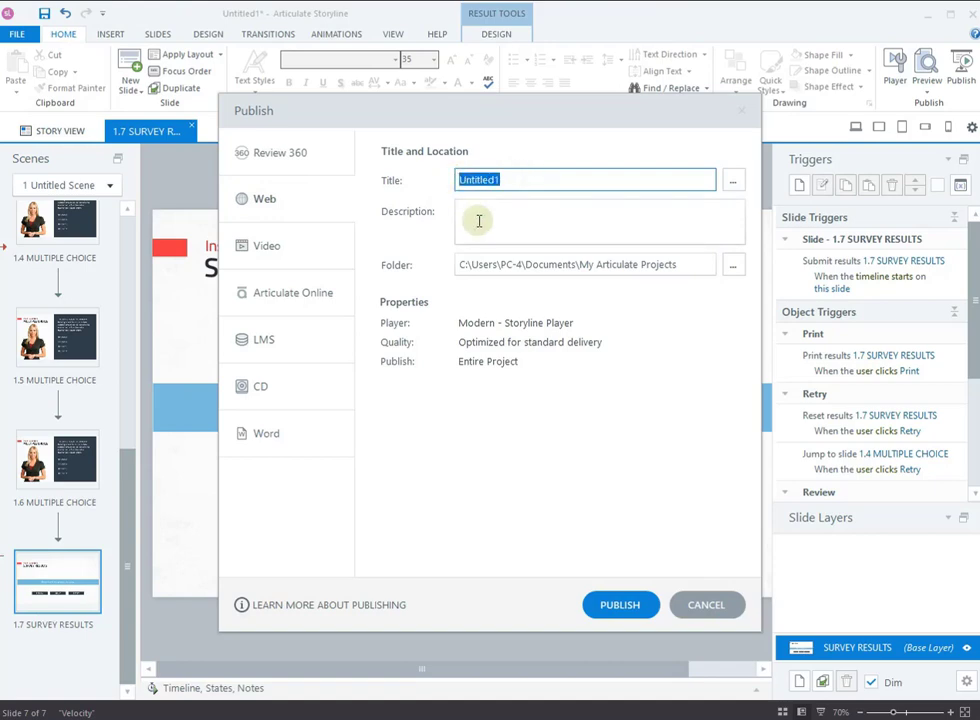
Step: Retitle the web output 'Legacy Content Conversion' and publish the course
type("Legacy Content")
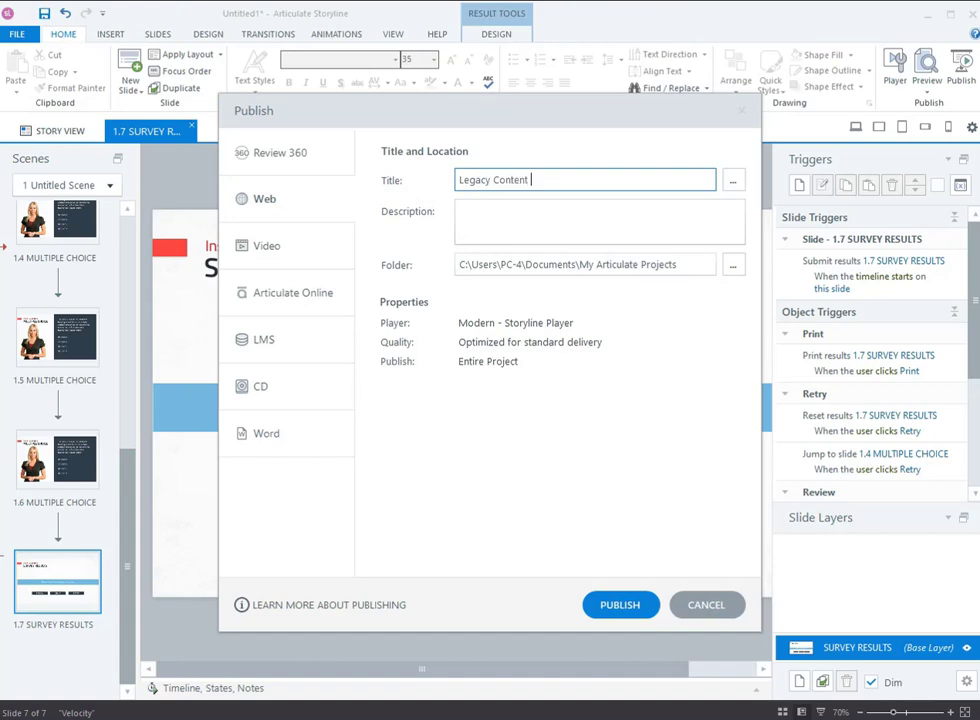
type("Conver")
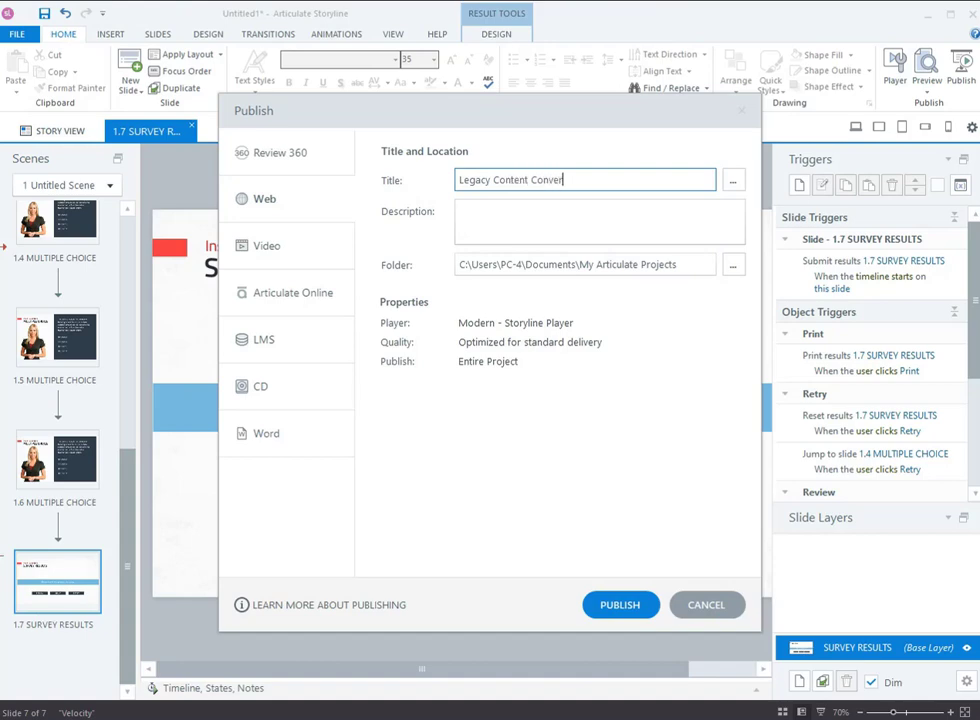
type("sion")
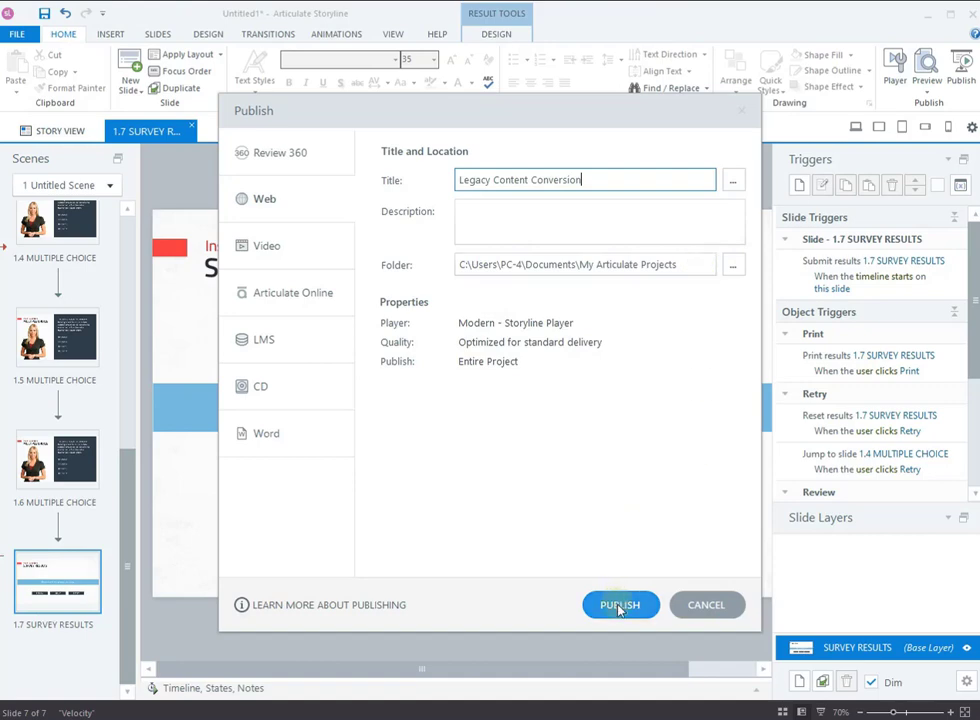
left_click(620, 605)
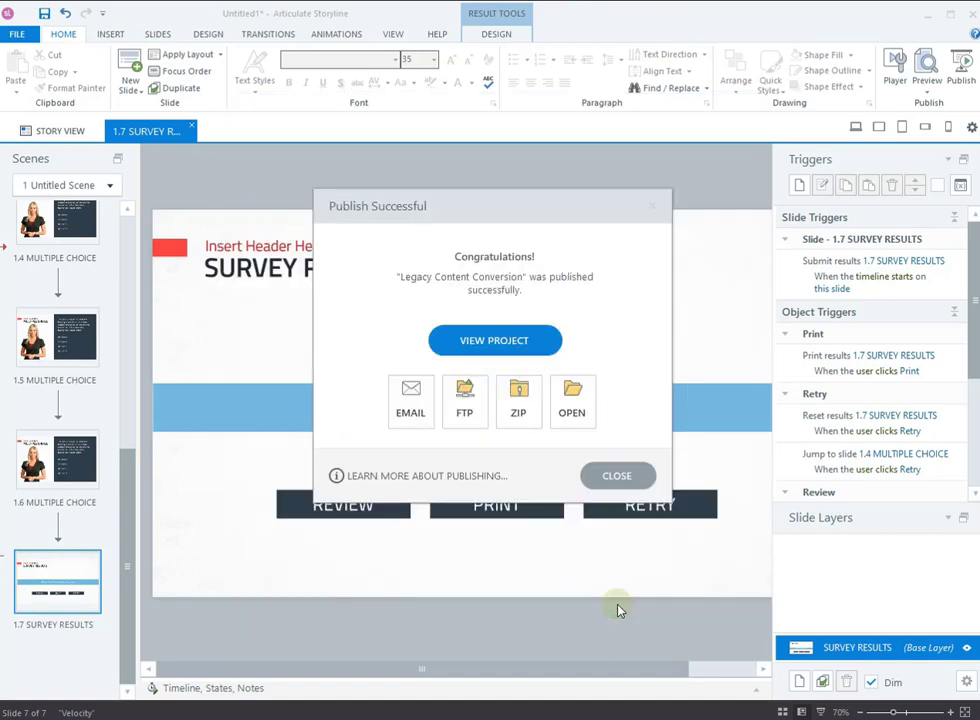
mouse_move(536, 270)
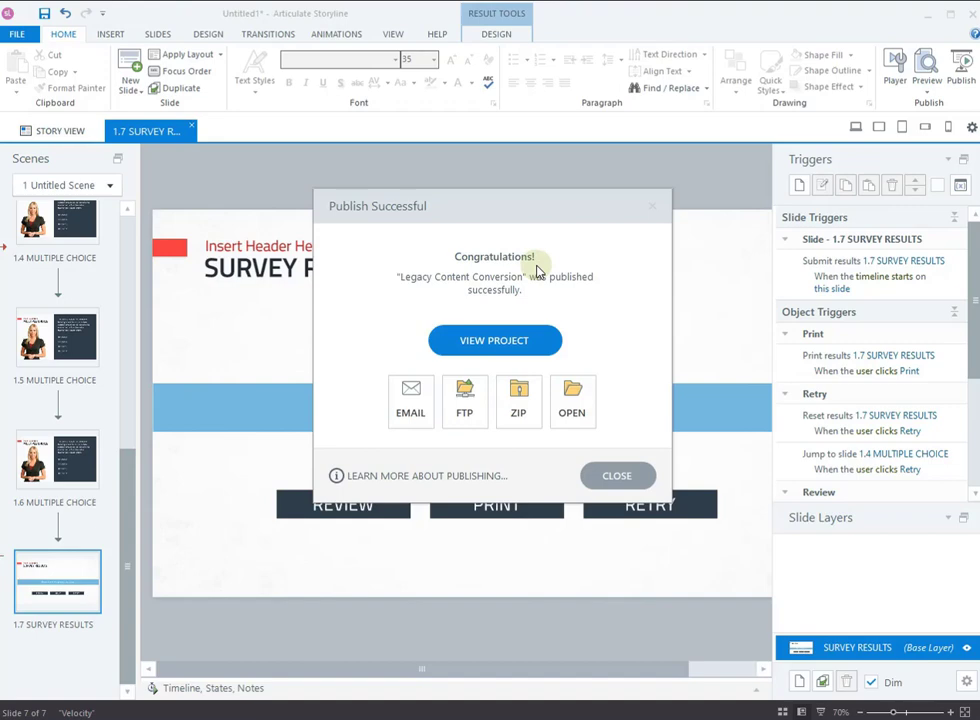
mouse_move(572, 400)
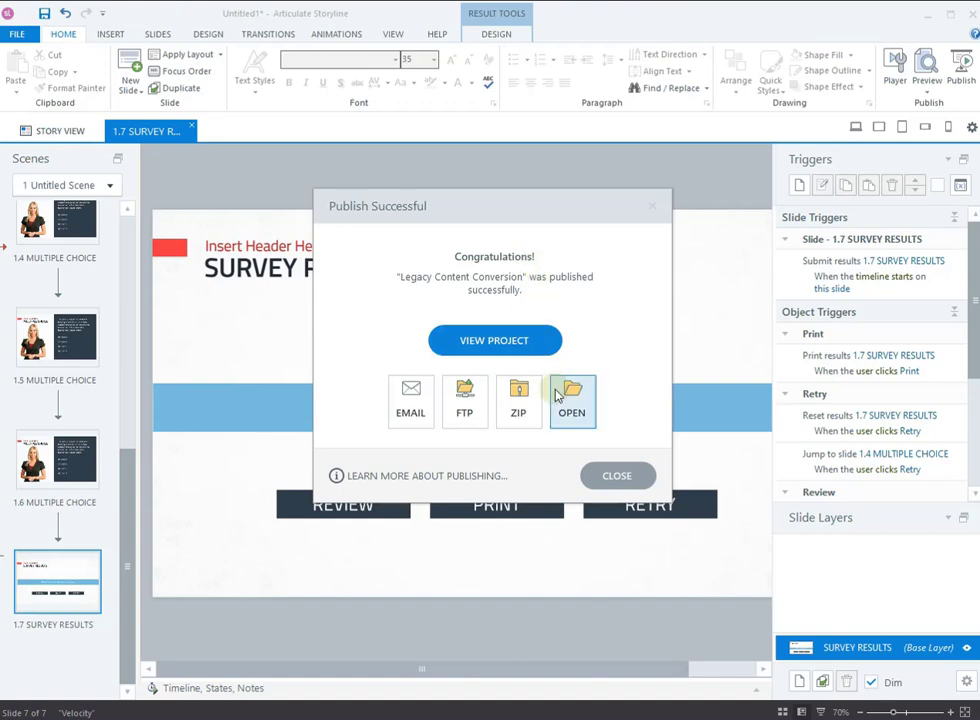